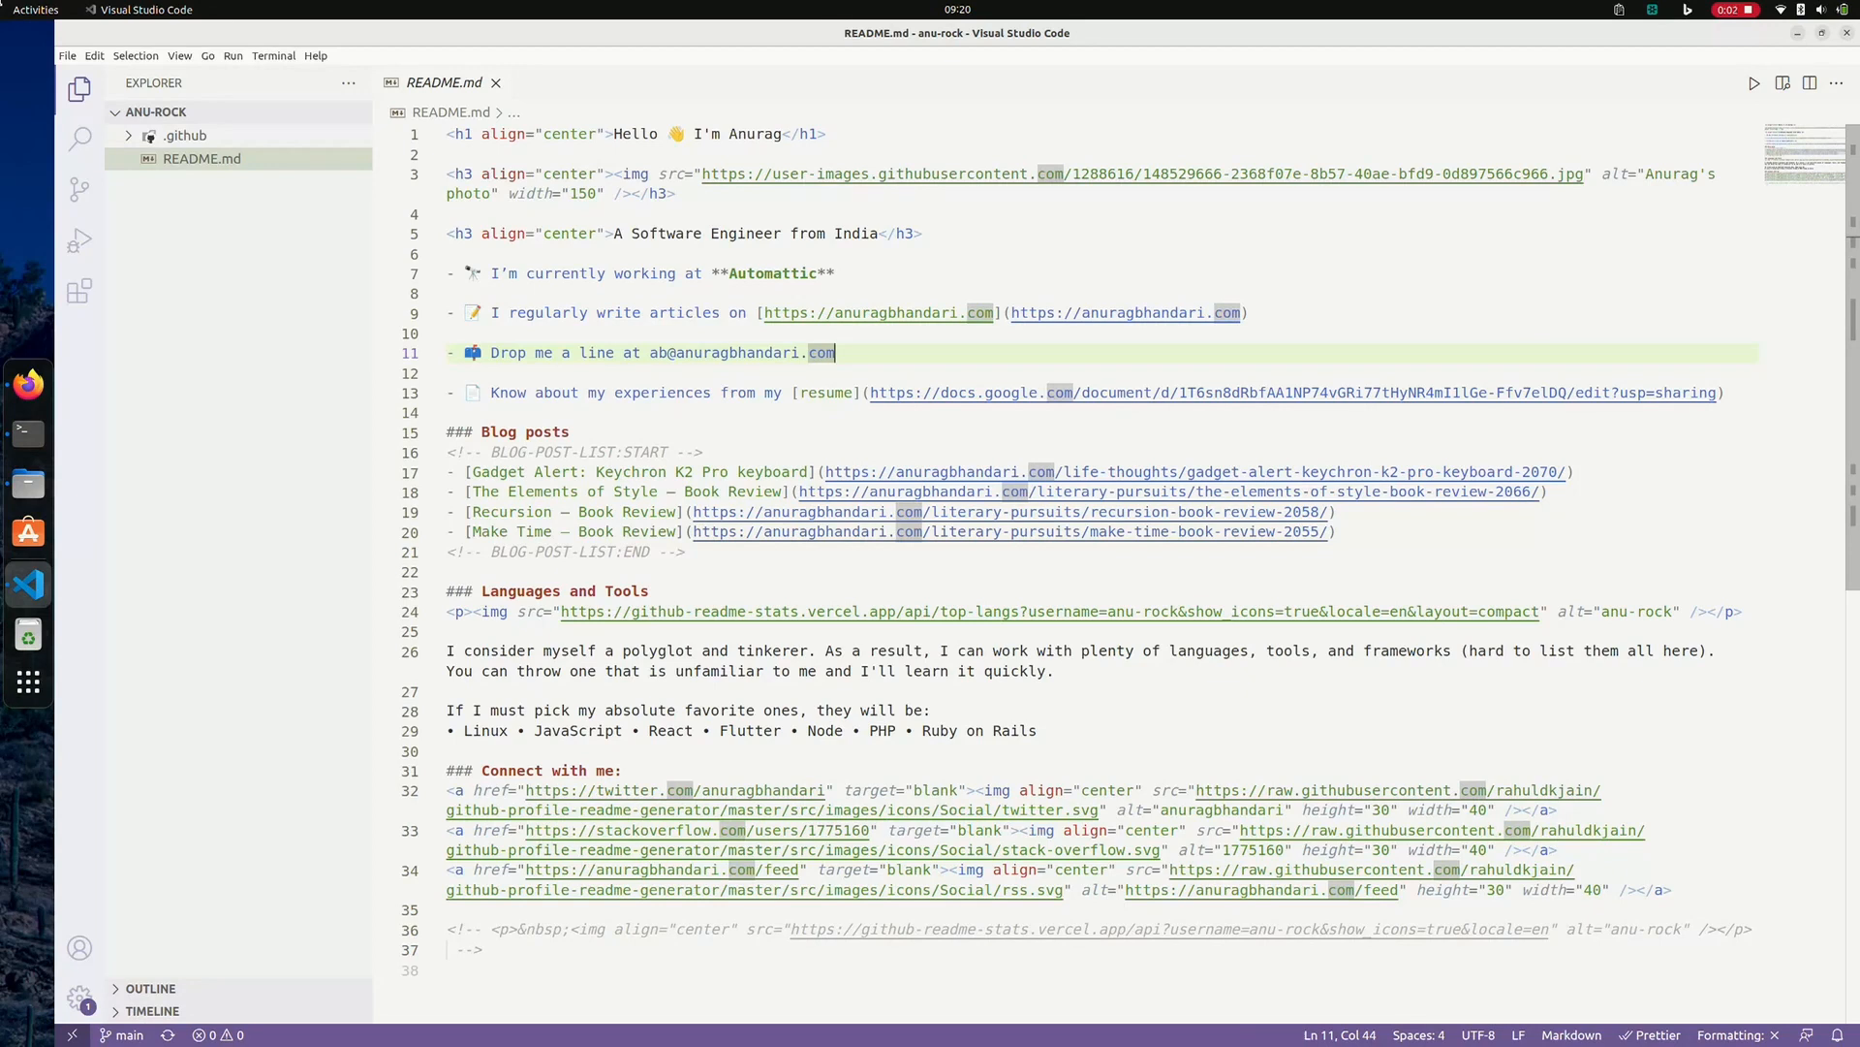
text(echo)
text(Update contact e)
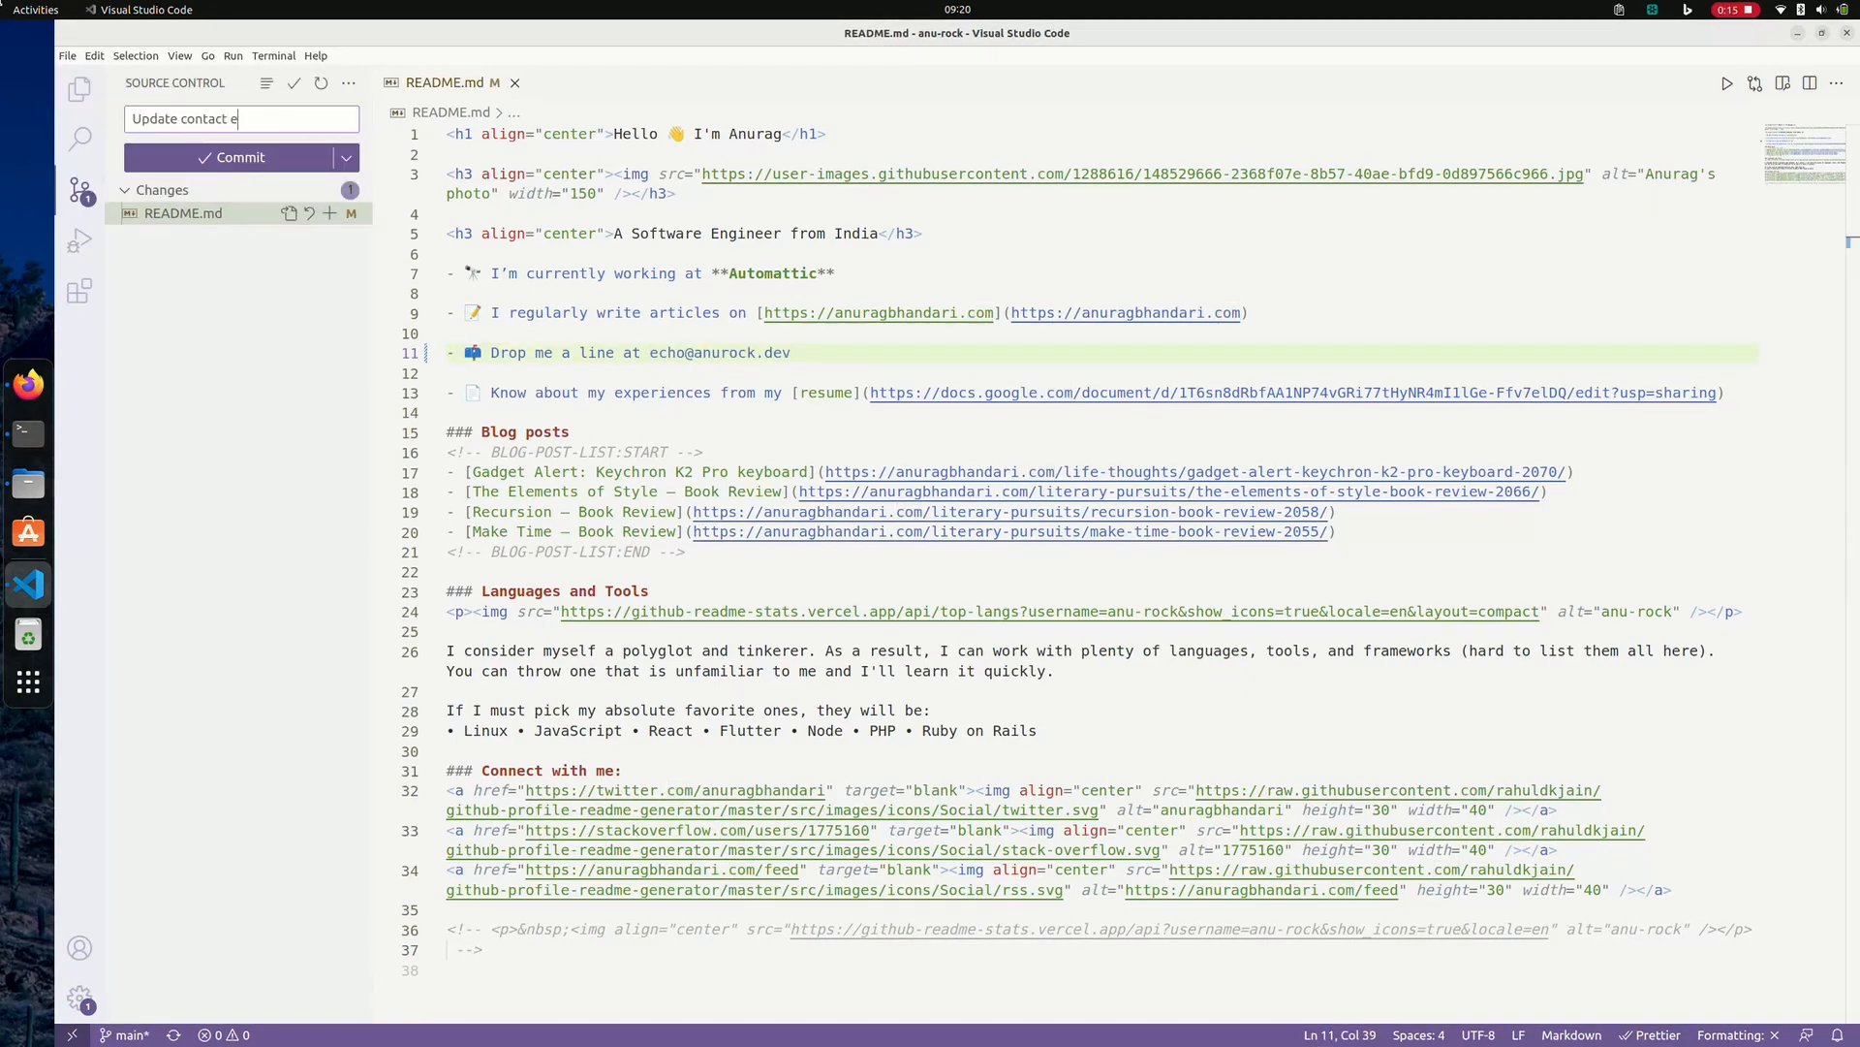
click(231, 157)
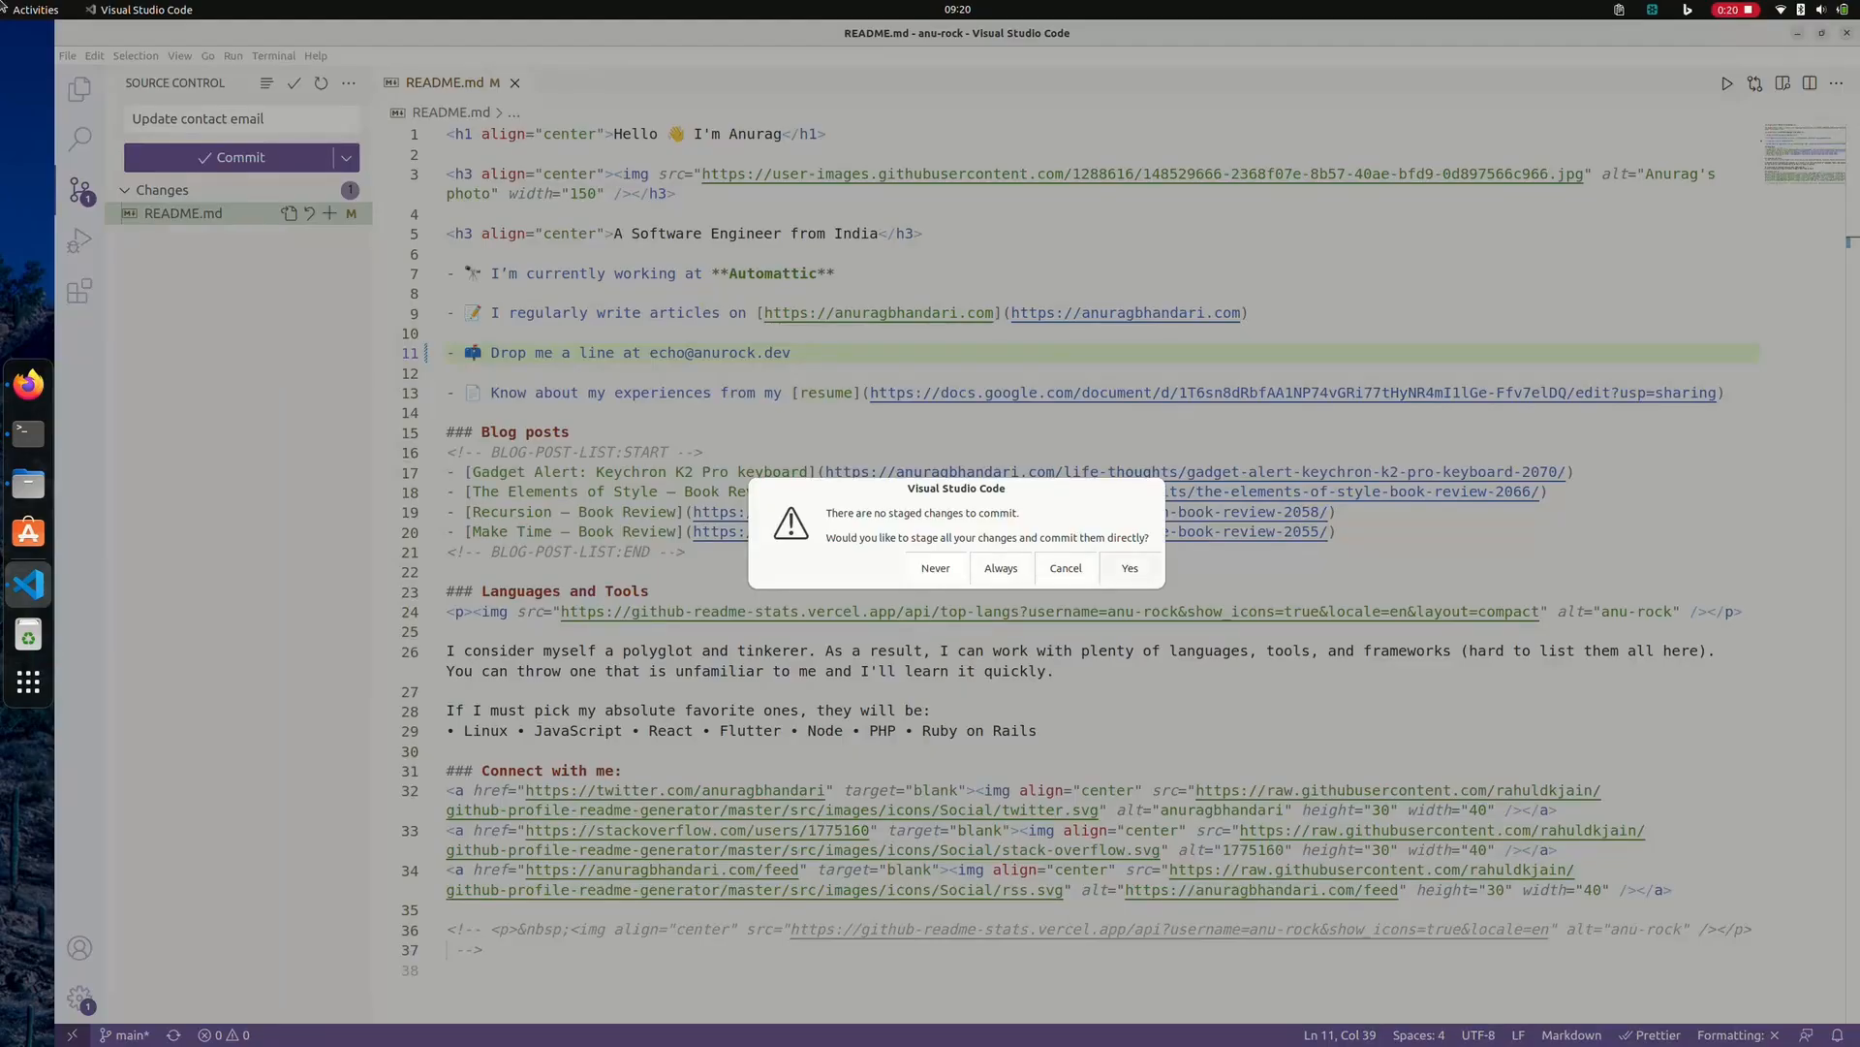
click(1126, 568)
text(git push origin m)
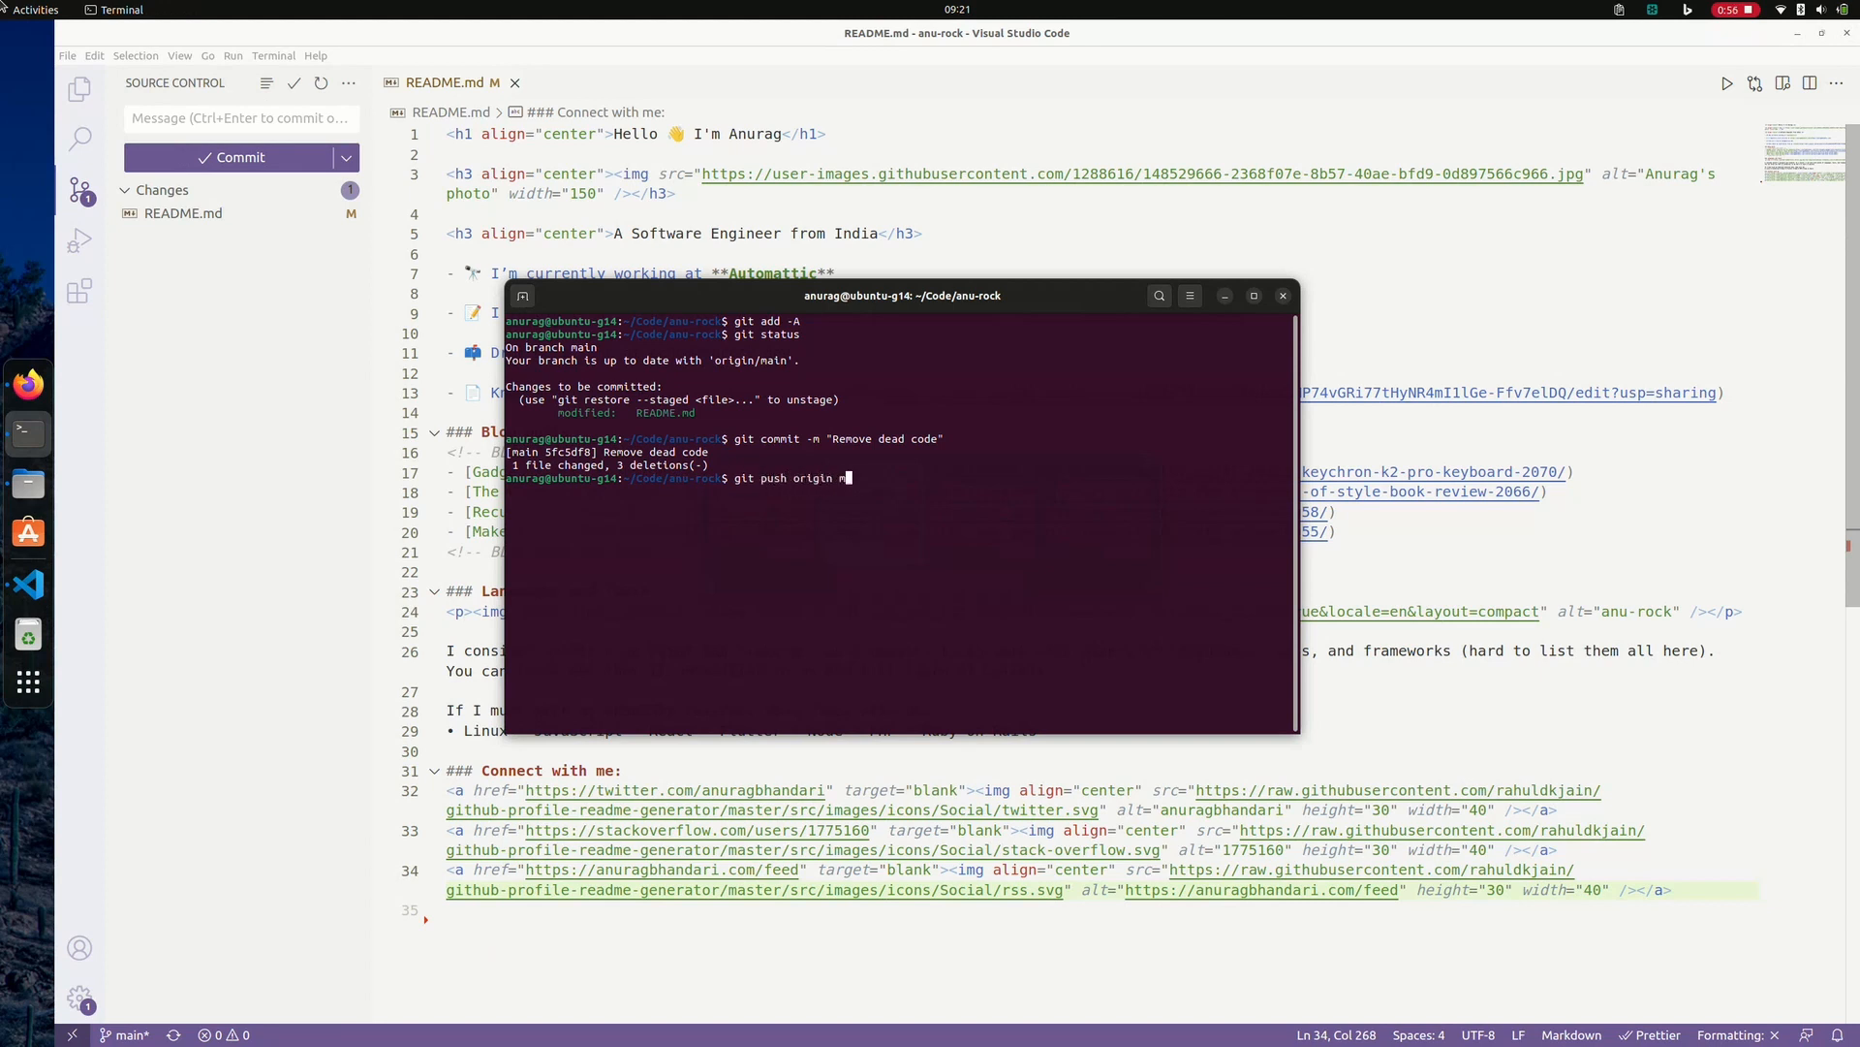
Push the Remove dead code commit, then sync anurock.dev with origin/master.
key(Return)
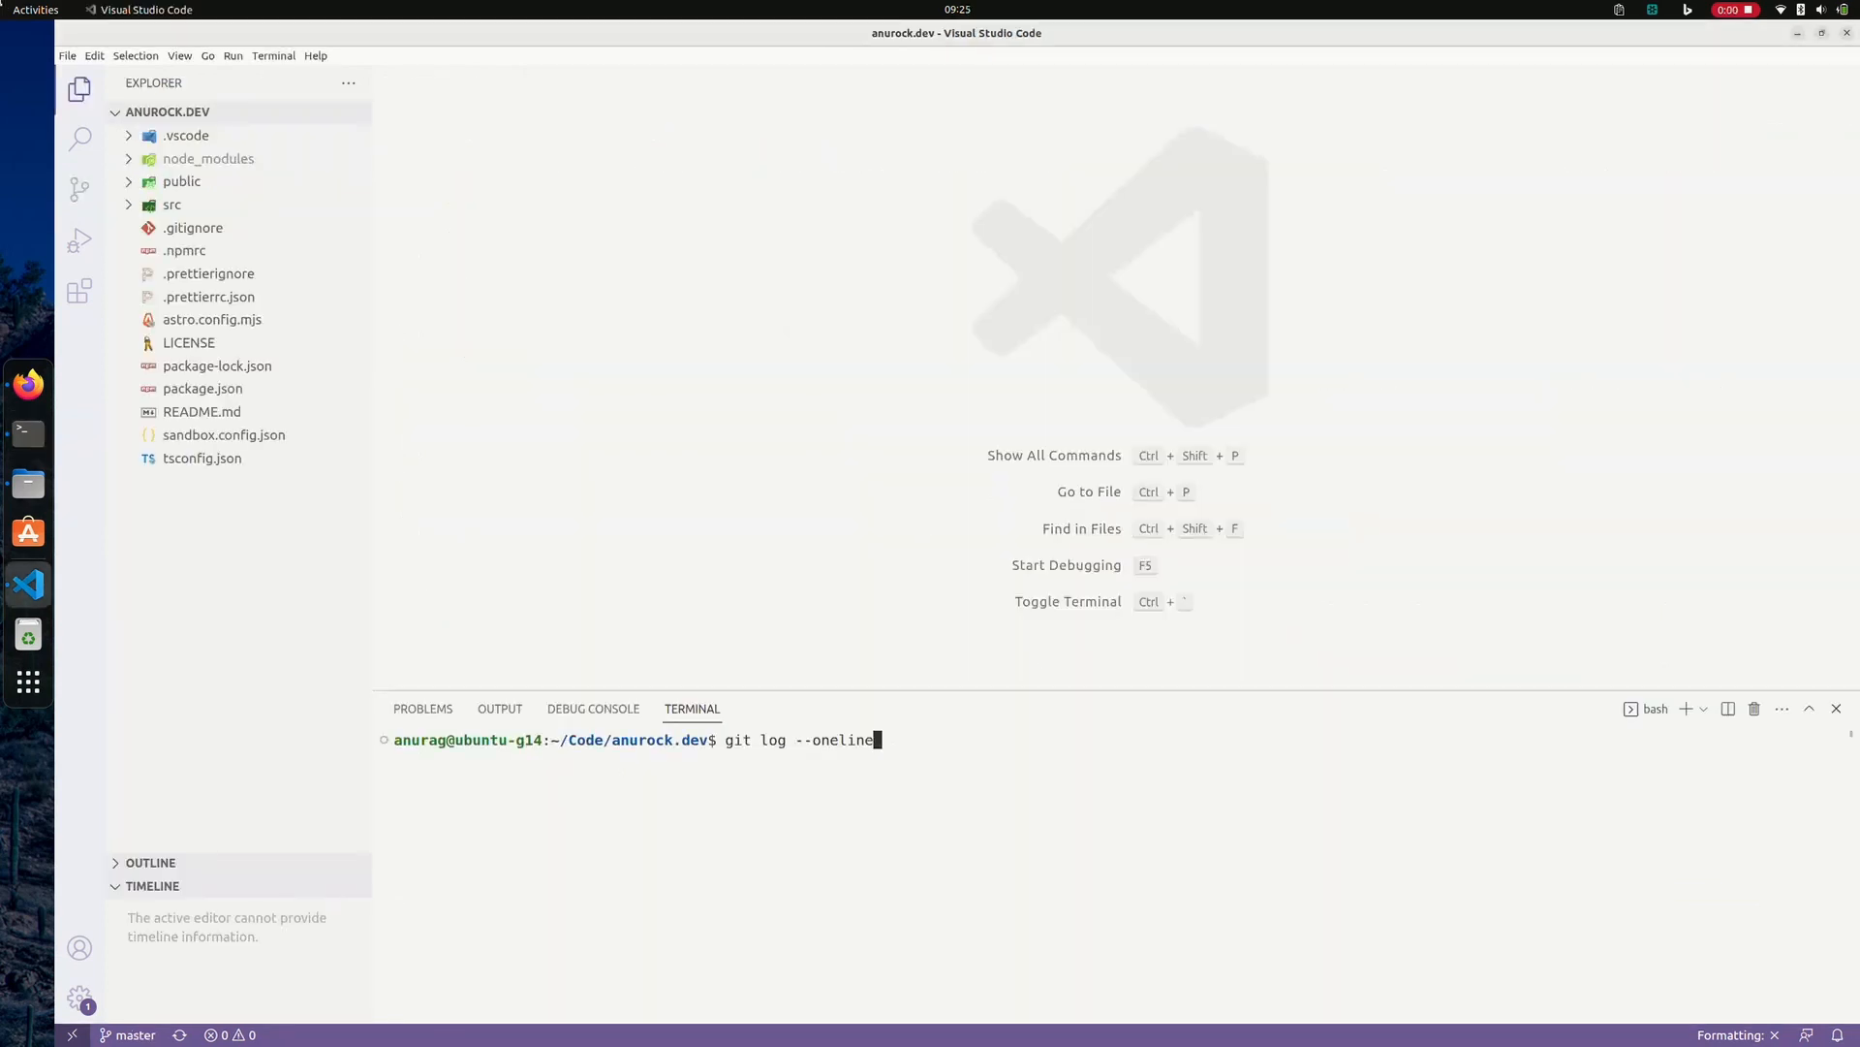
key(Return)
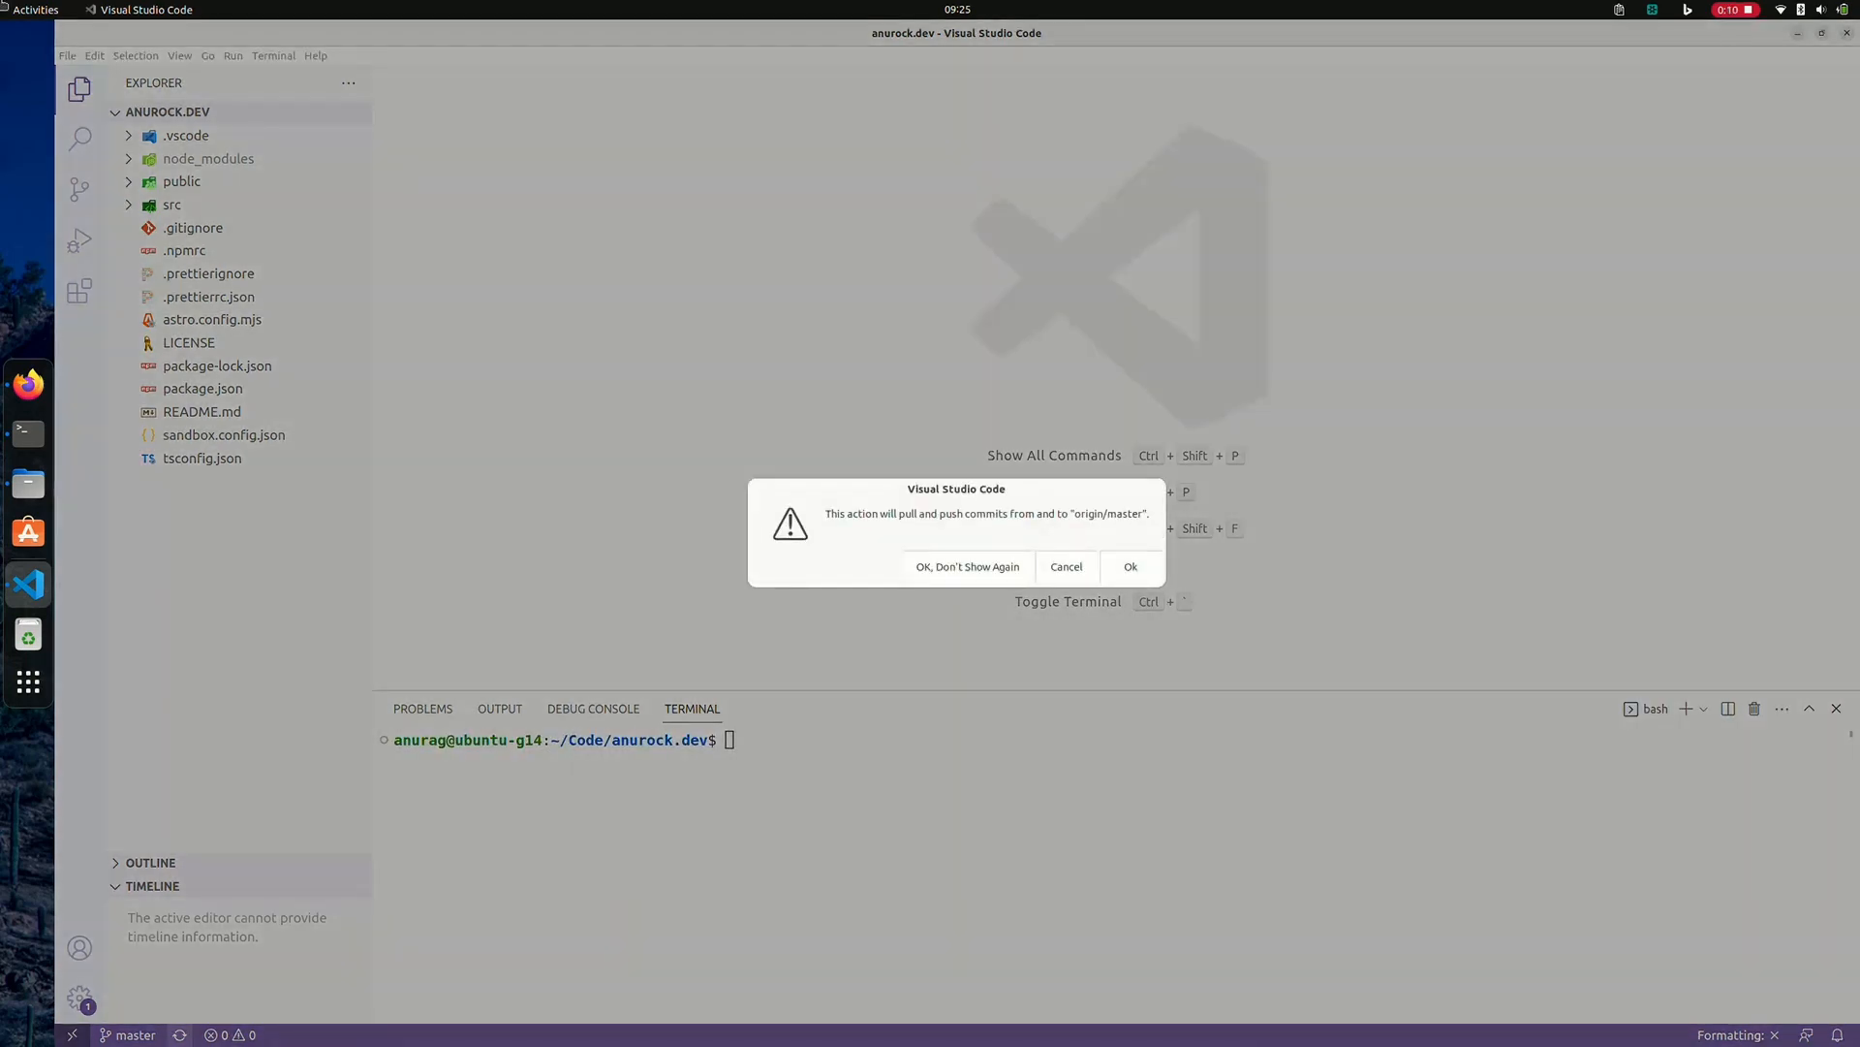
click(1128, 566)
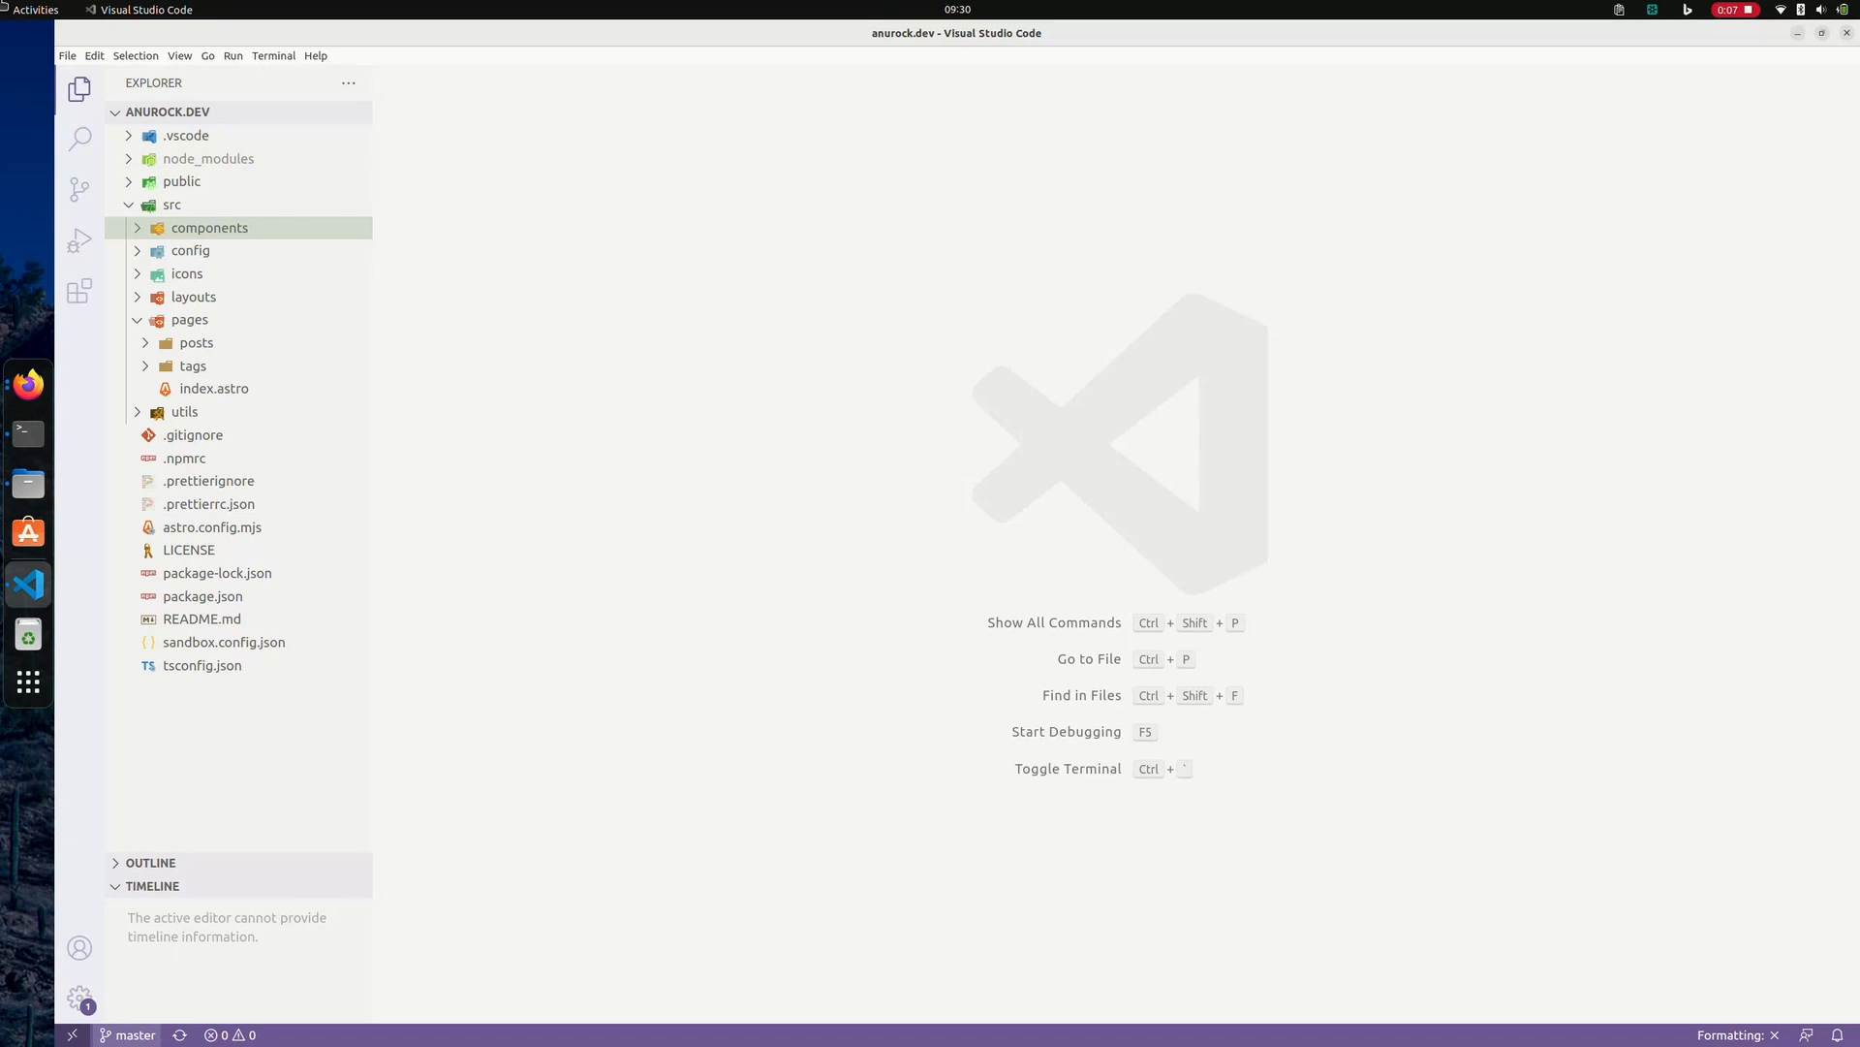
Create the update/main-bio branch, publish it to GitHub and return to the editor.
click(134, 1033)
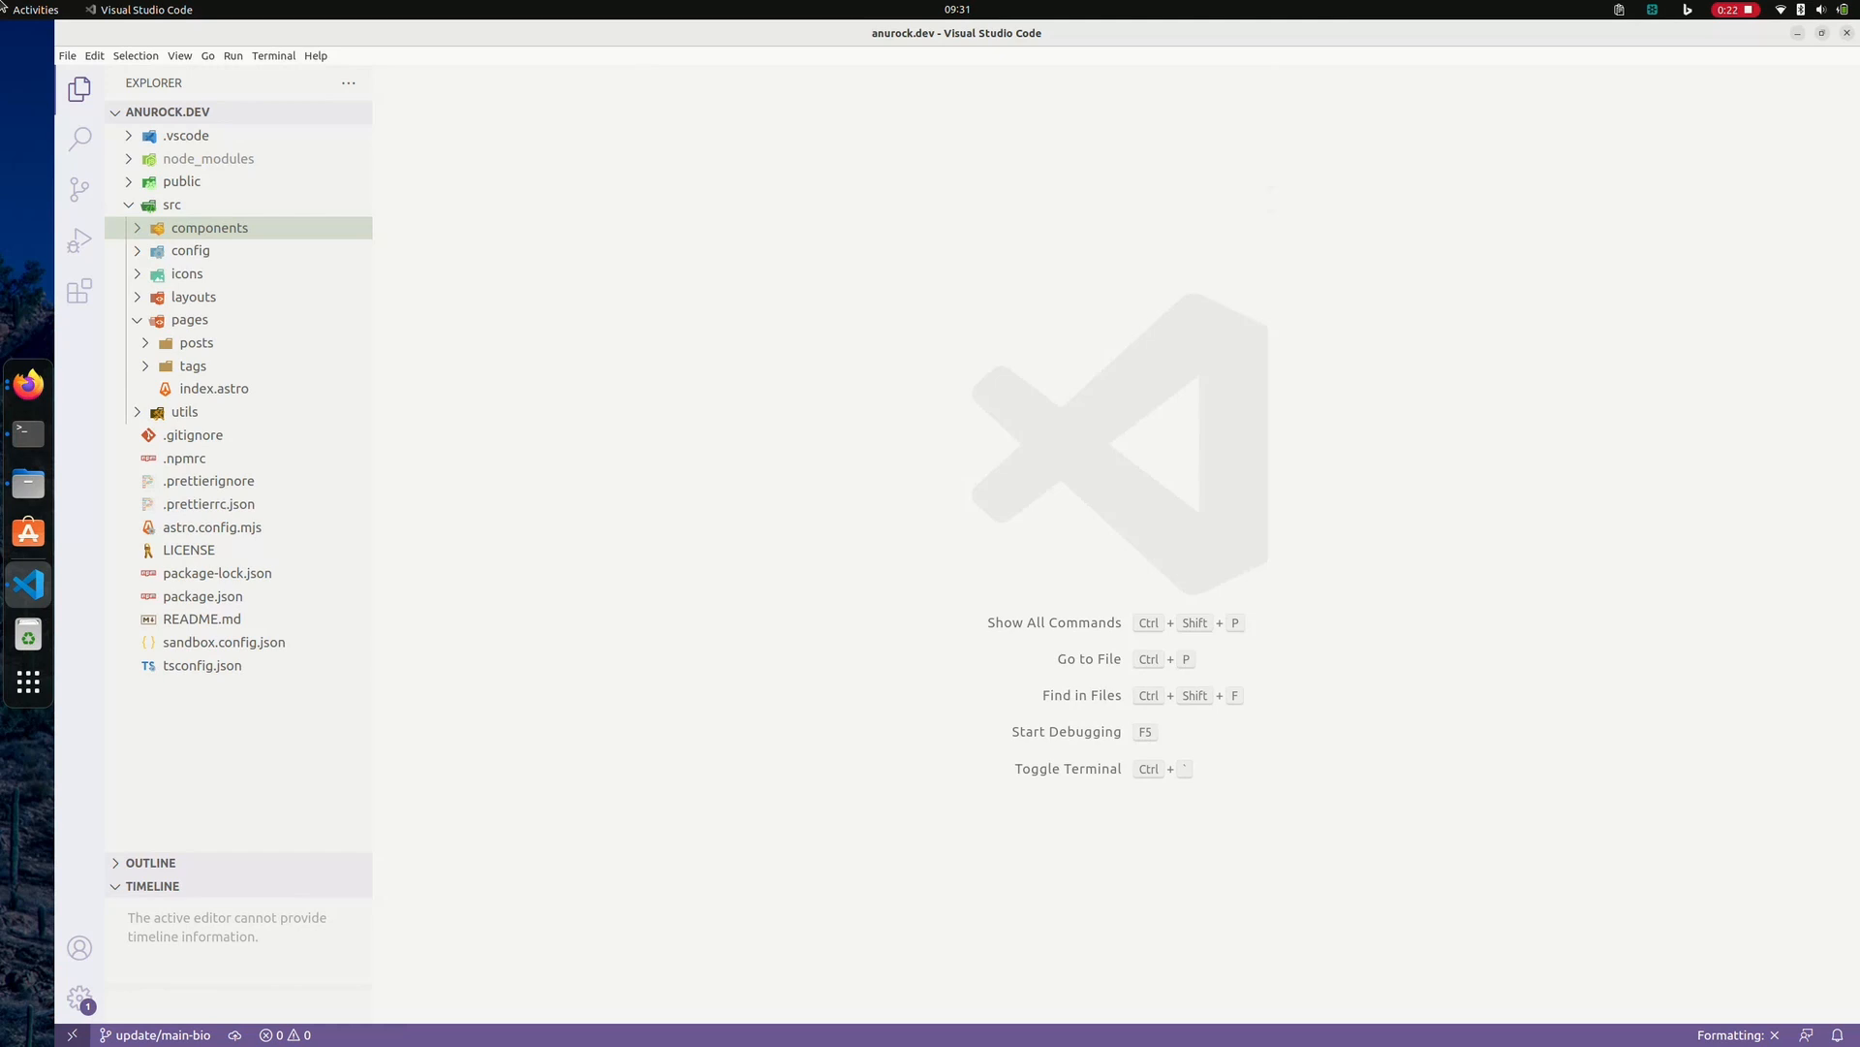
click(225, 641)
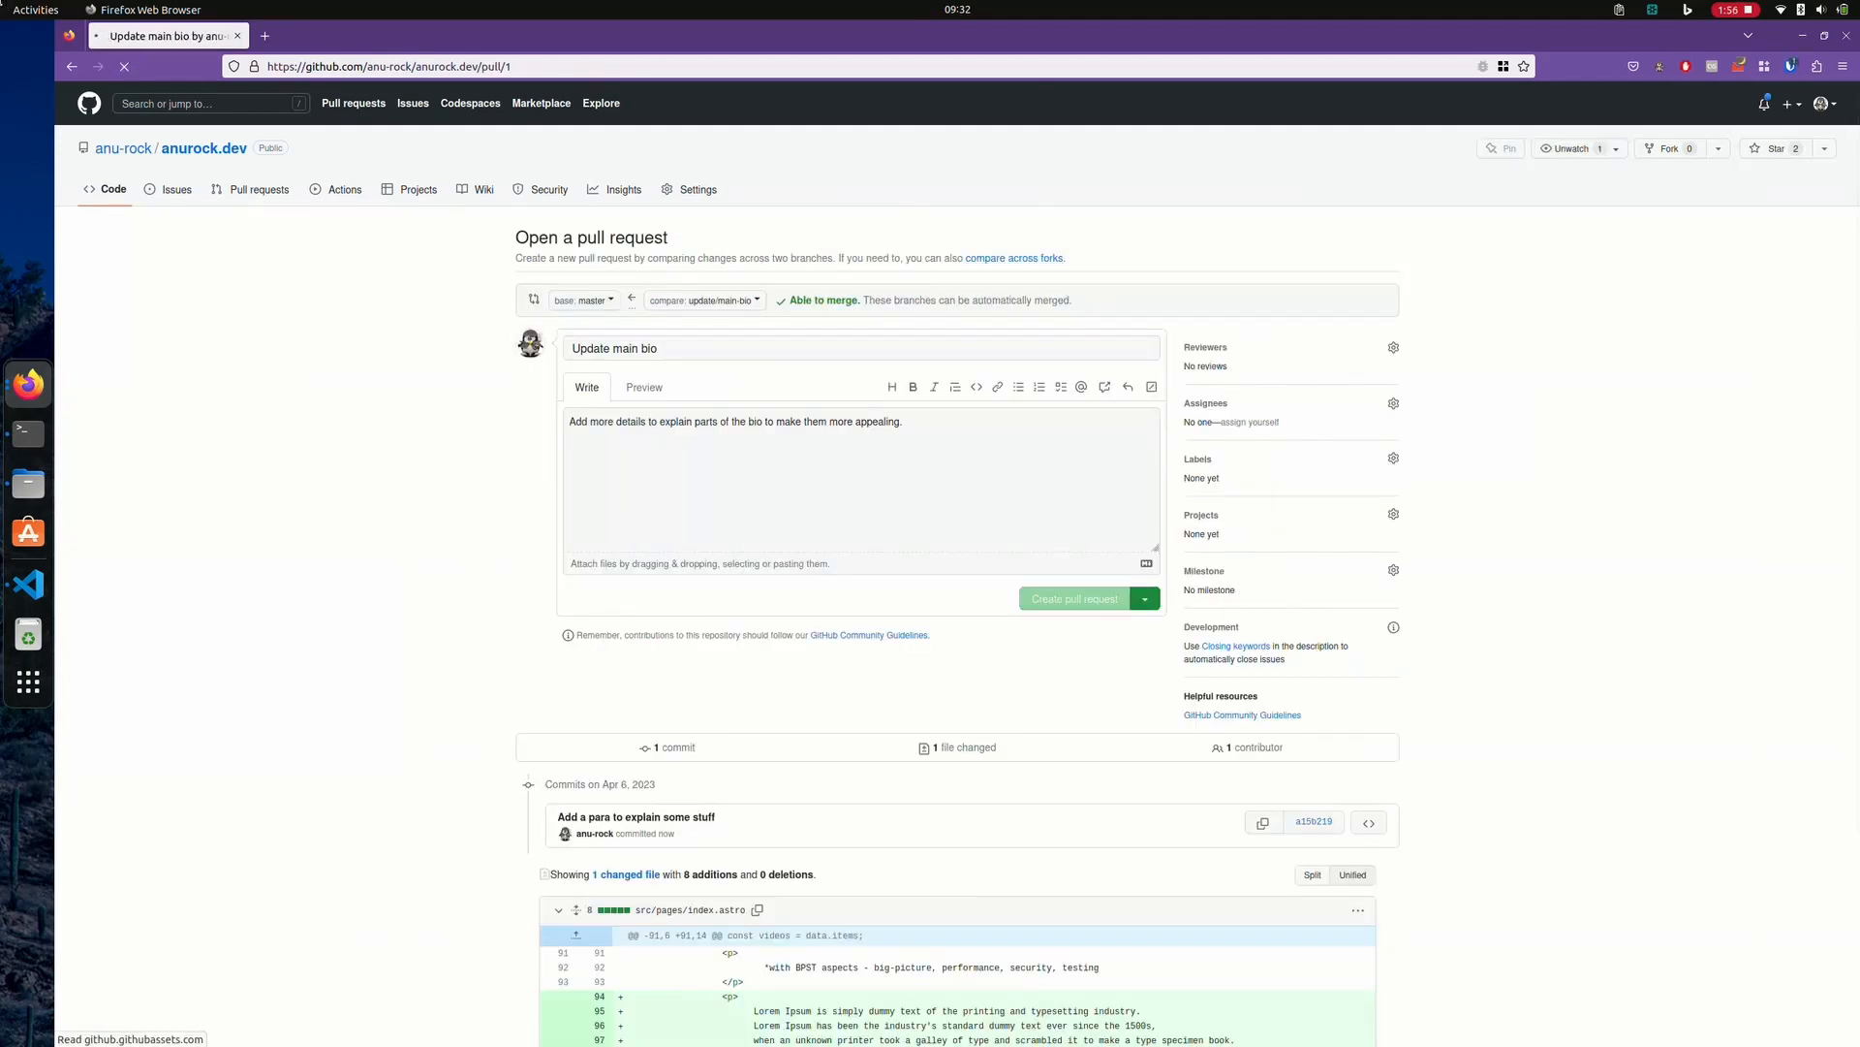
click(25, 583)
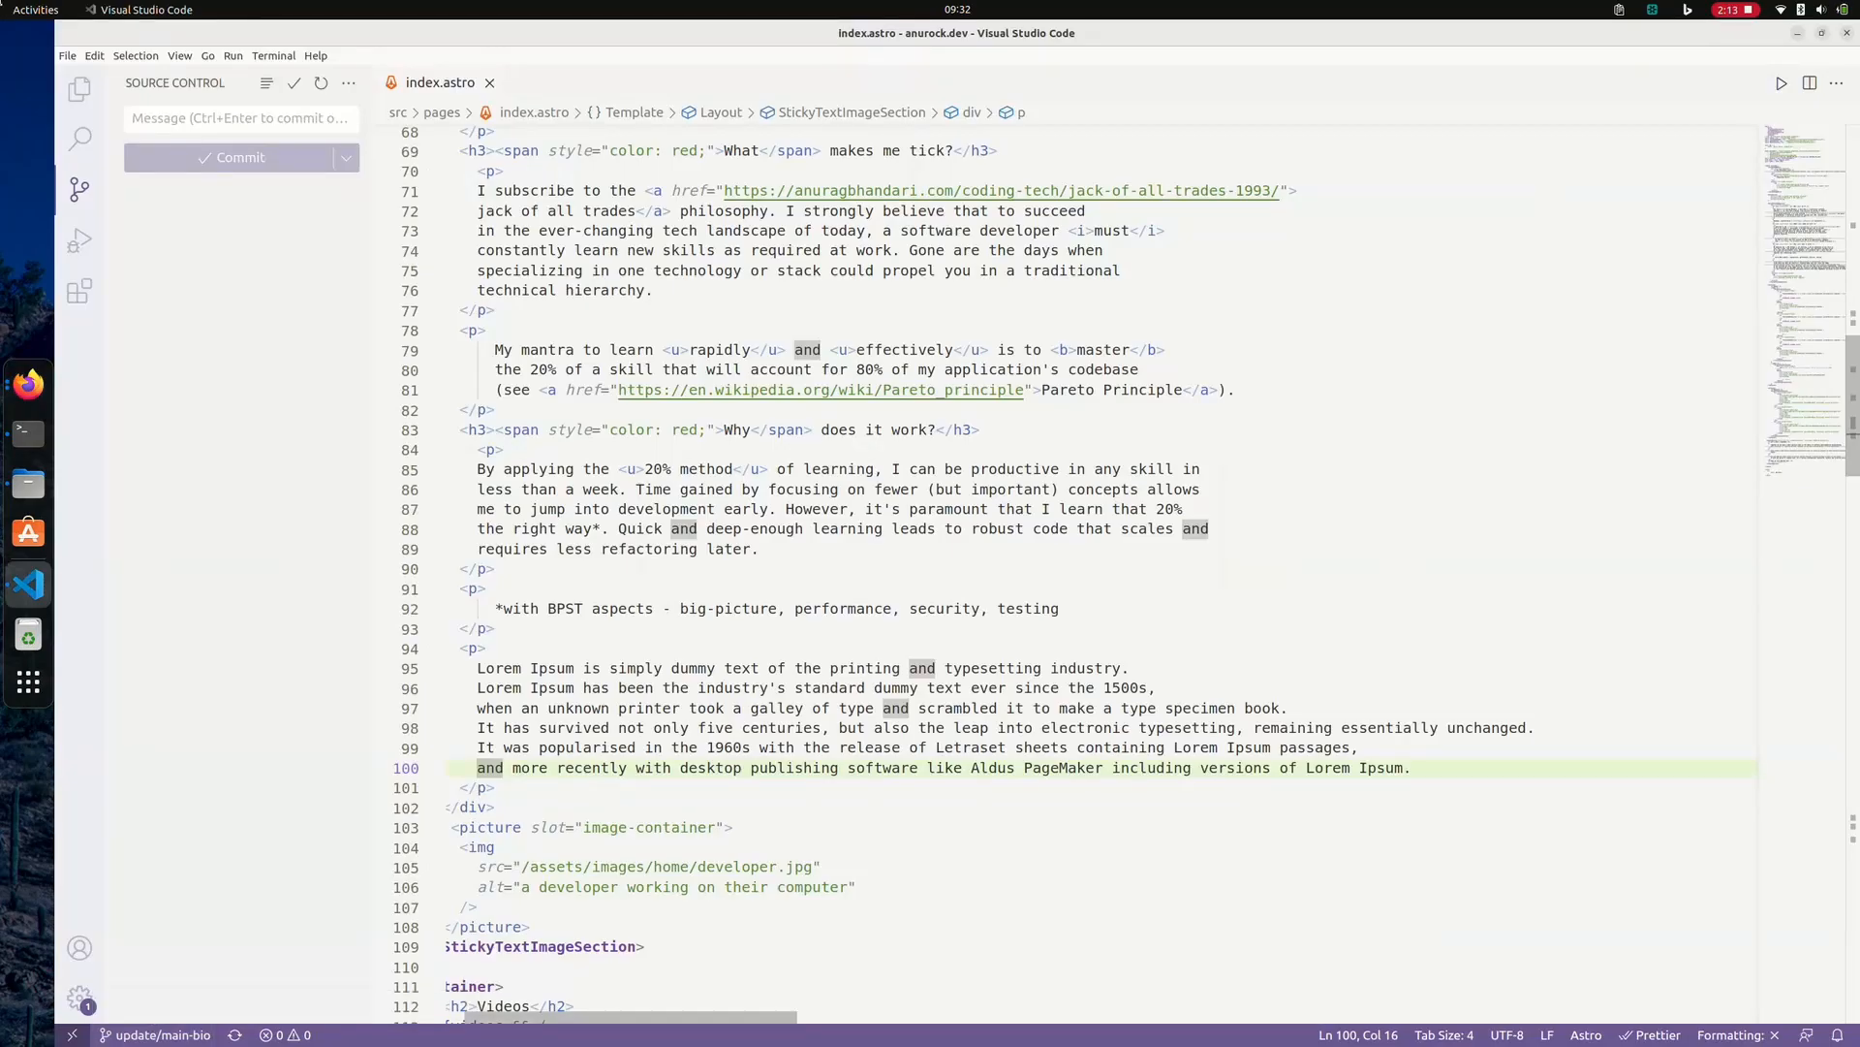
Check out master again and start the LinkedIn entry in config/footer.js.
click(163, 1033)
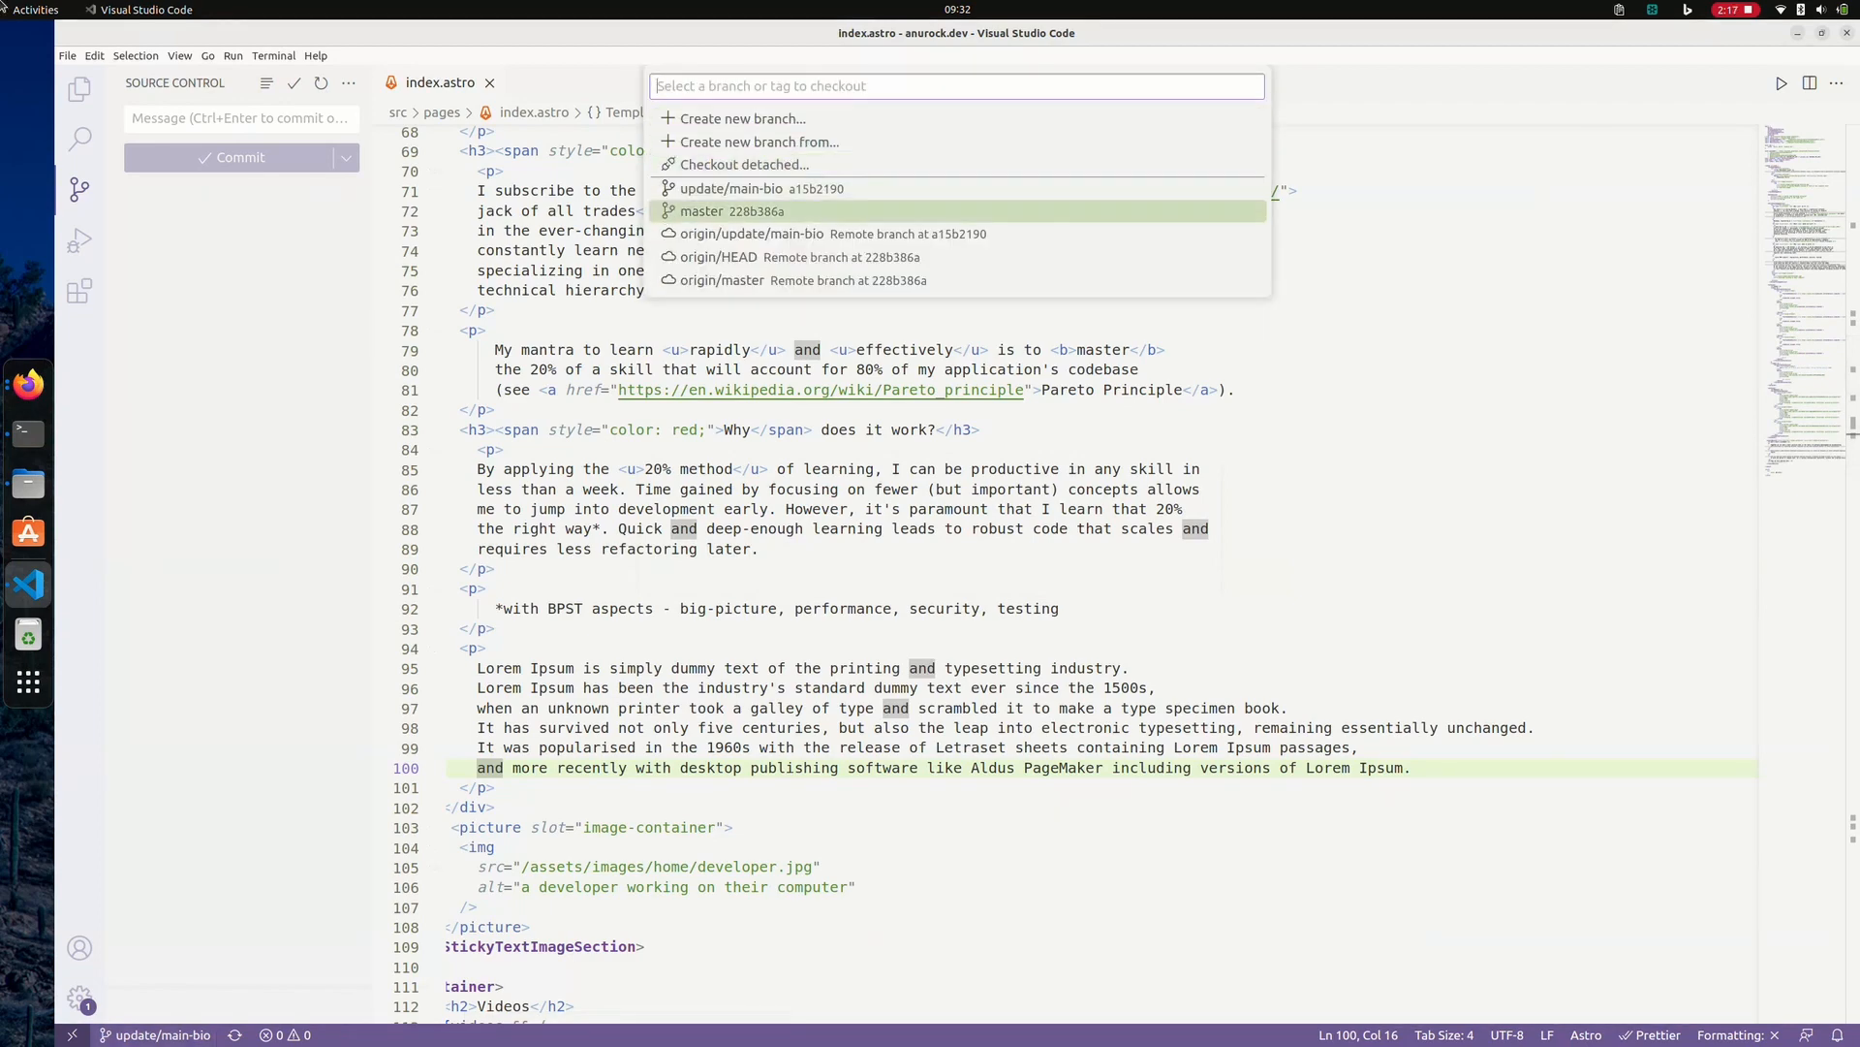
click(733, 211)
text(Another commit, brace)
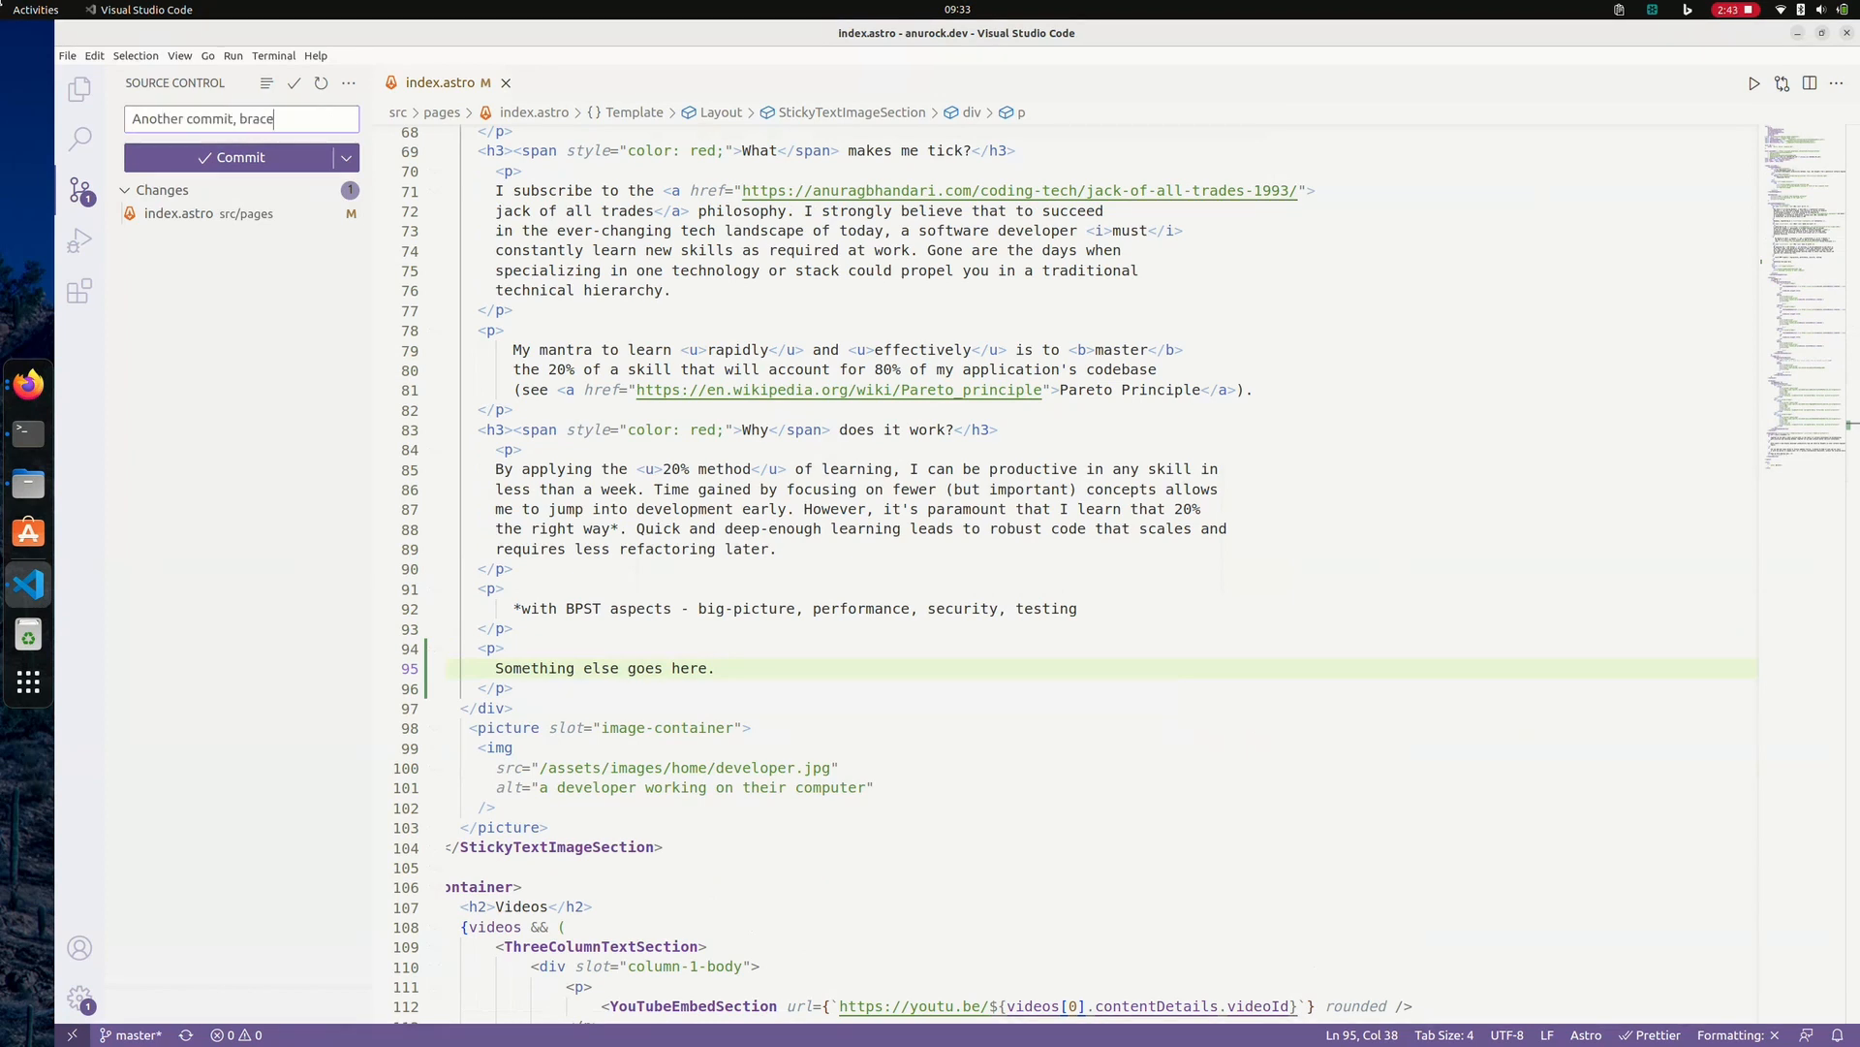
text(yourself)
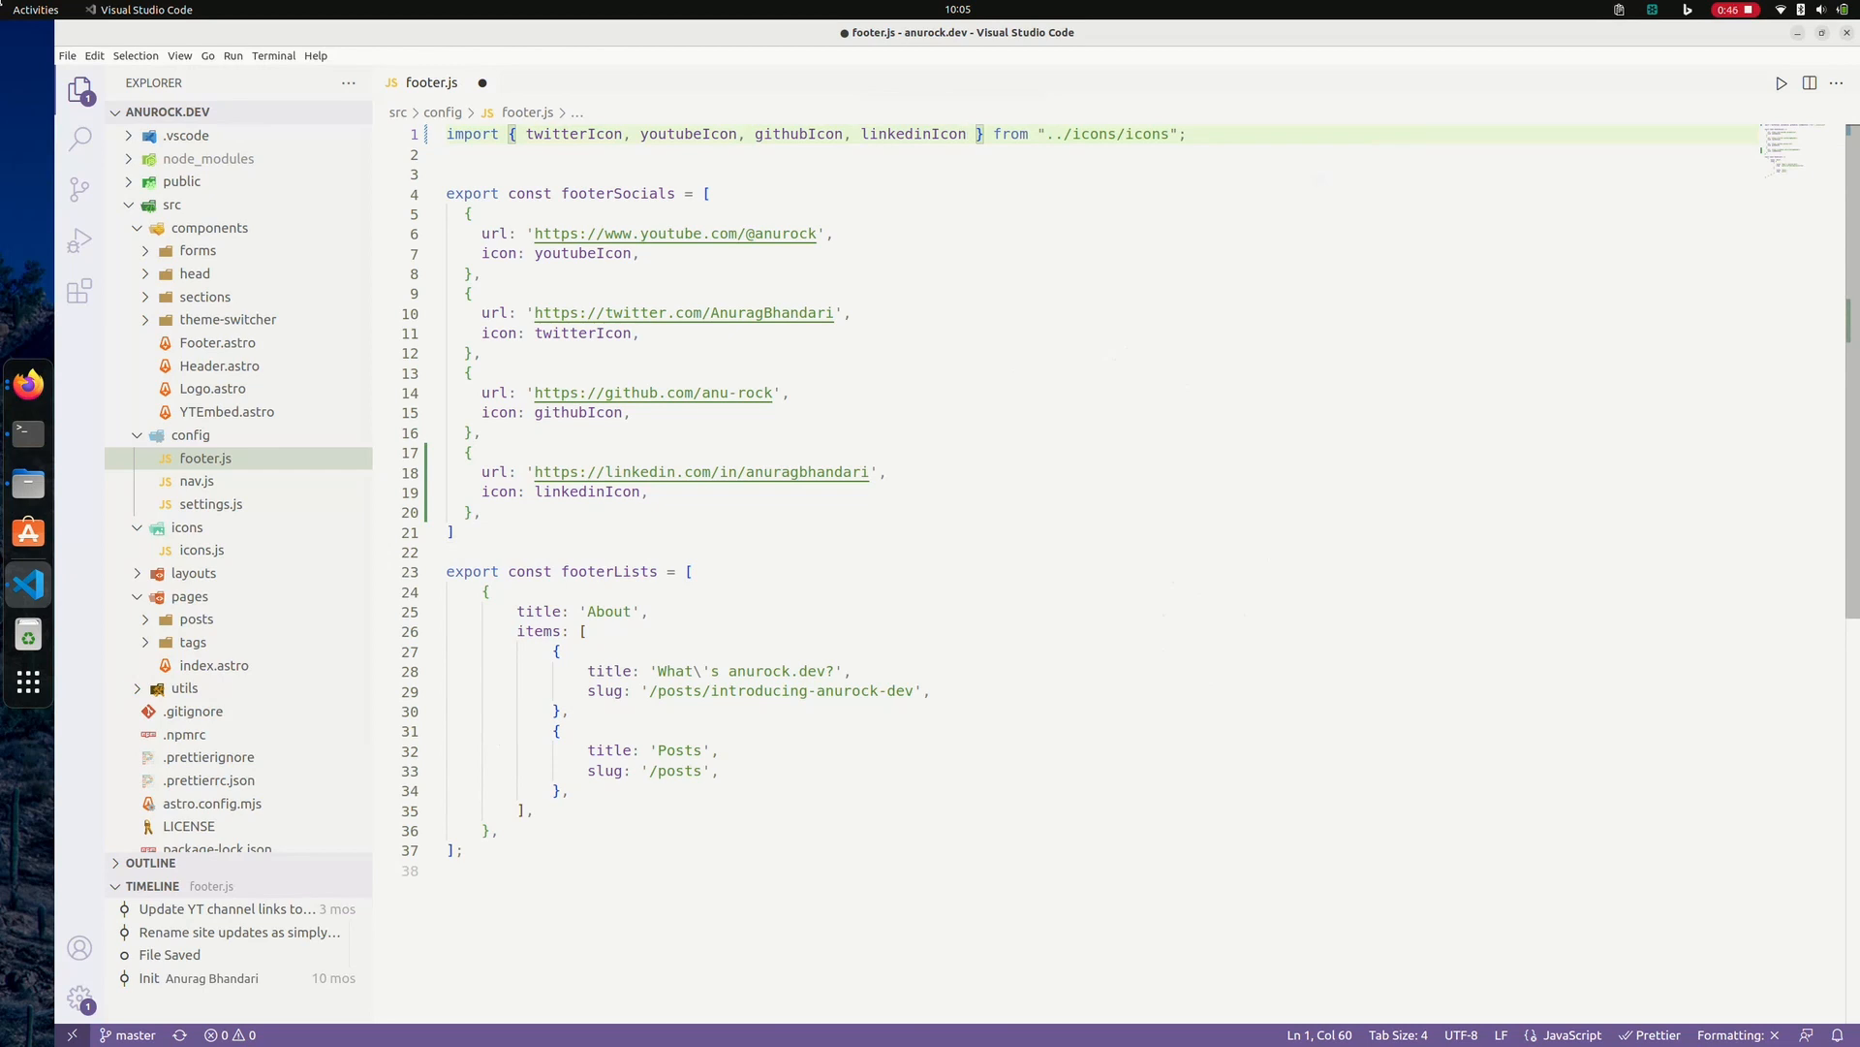
Stash the uncommitted footer changes as 'Add linkedin icon in footer'.
click(202, 549)
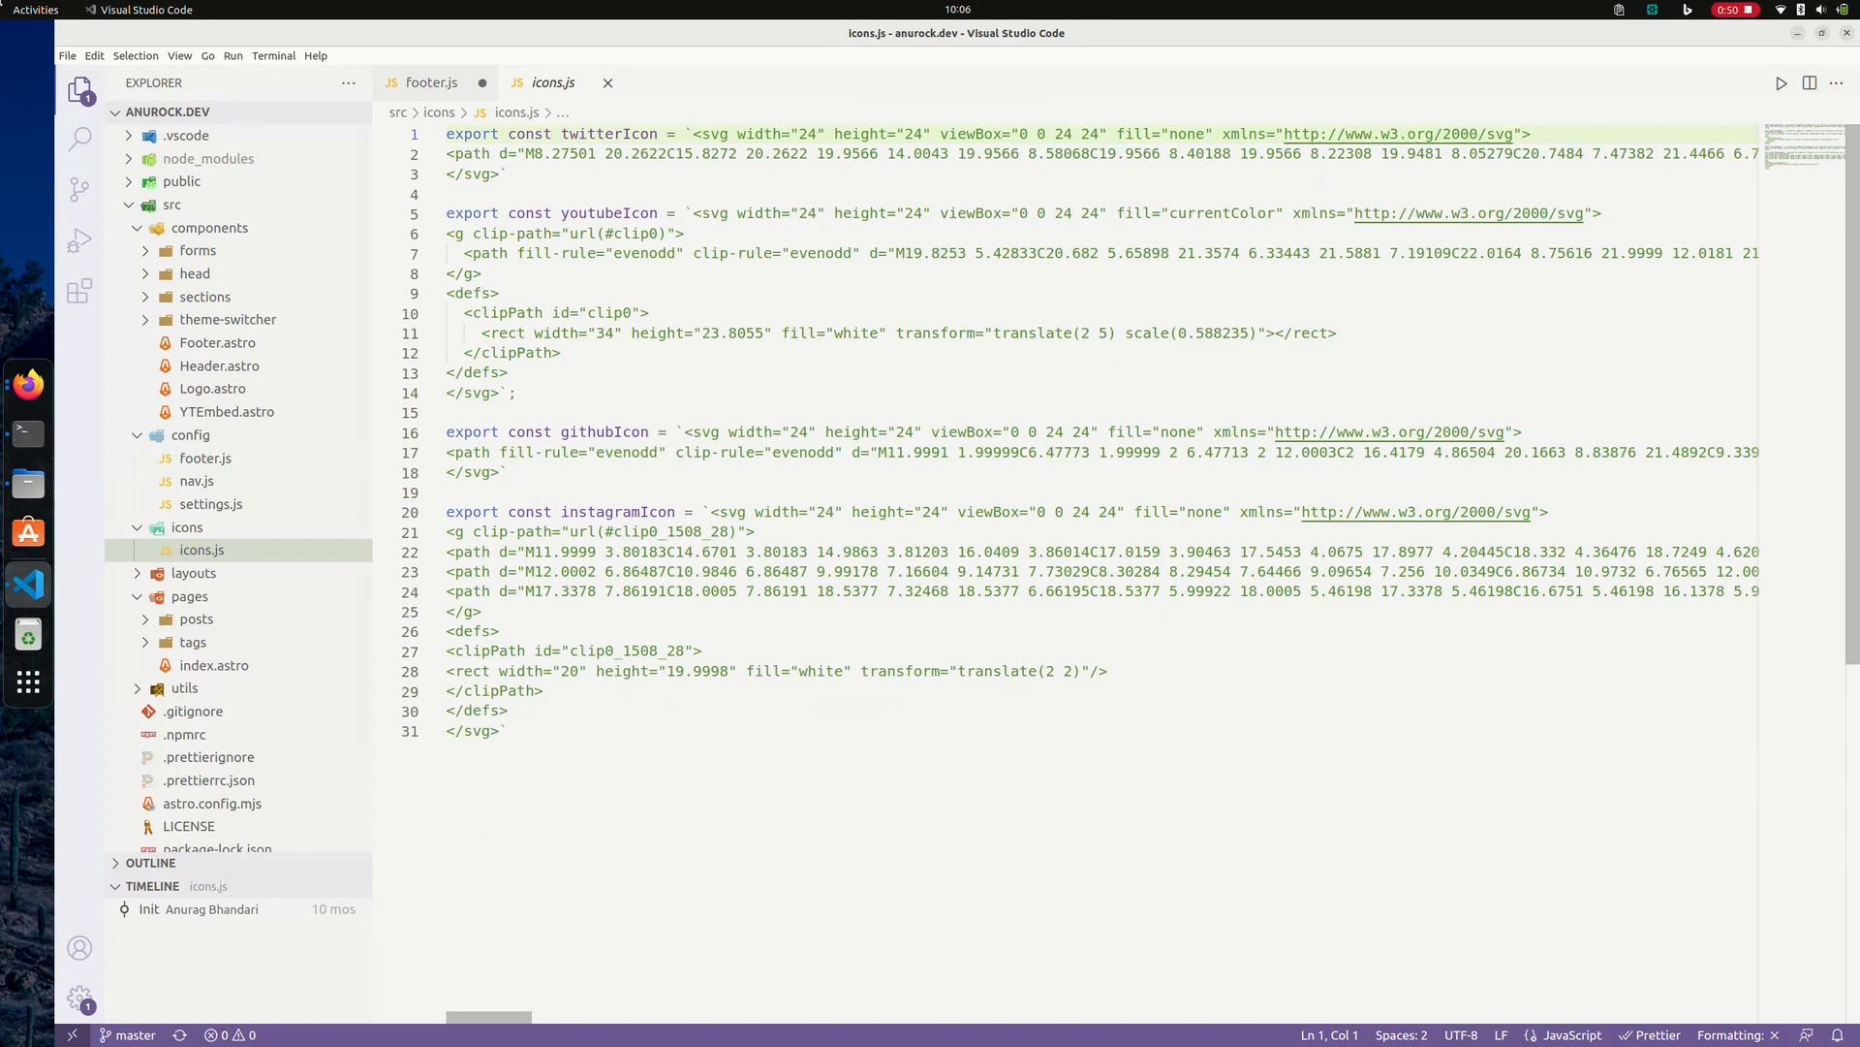
click(347, 81)
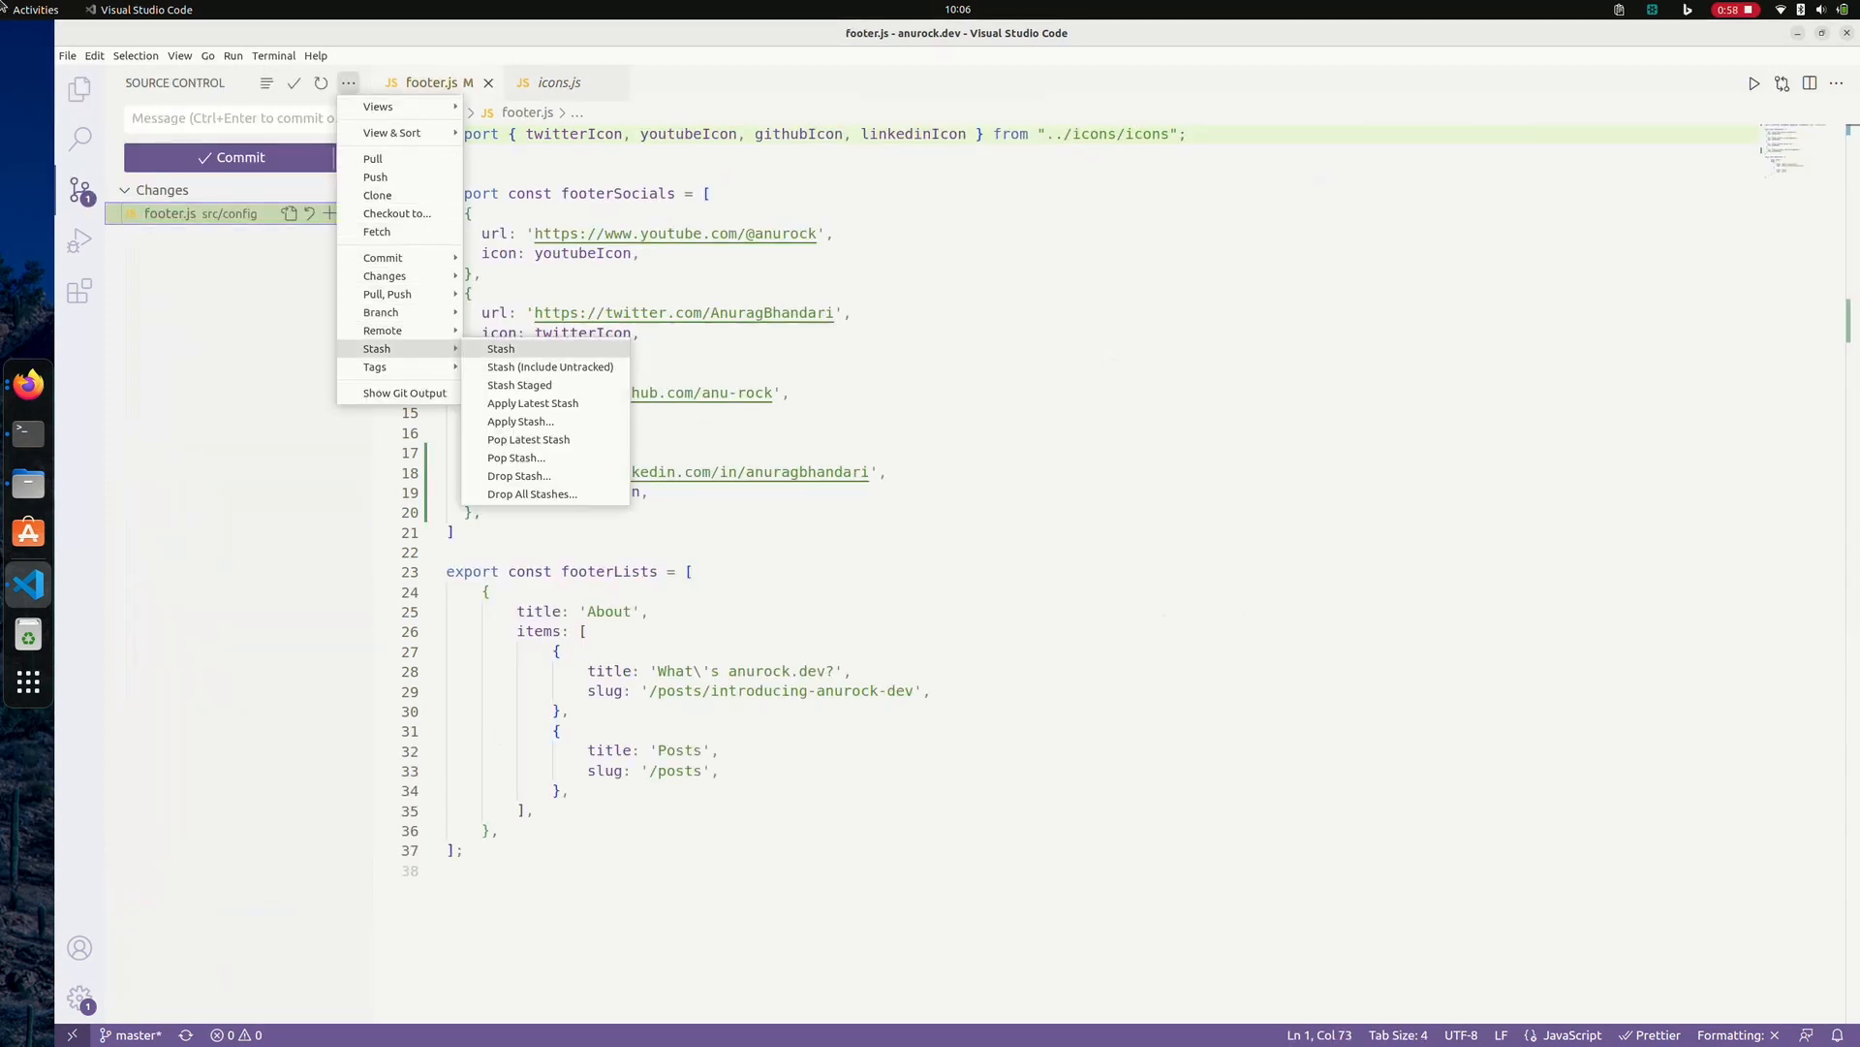
click(500, 349)
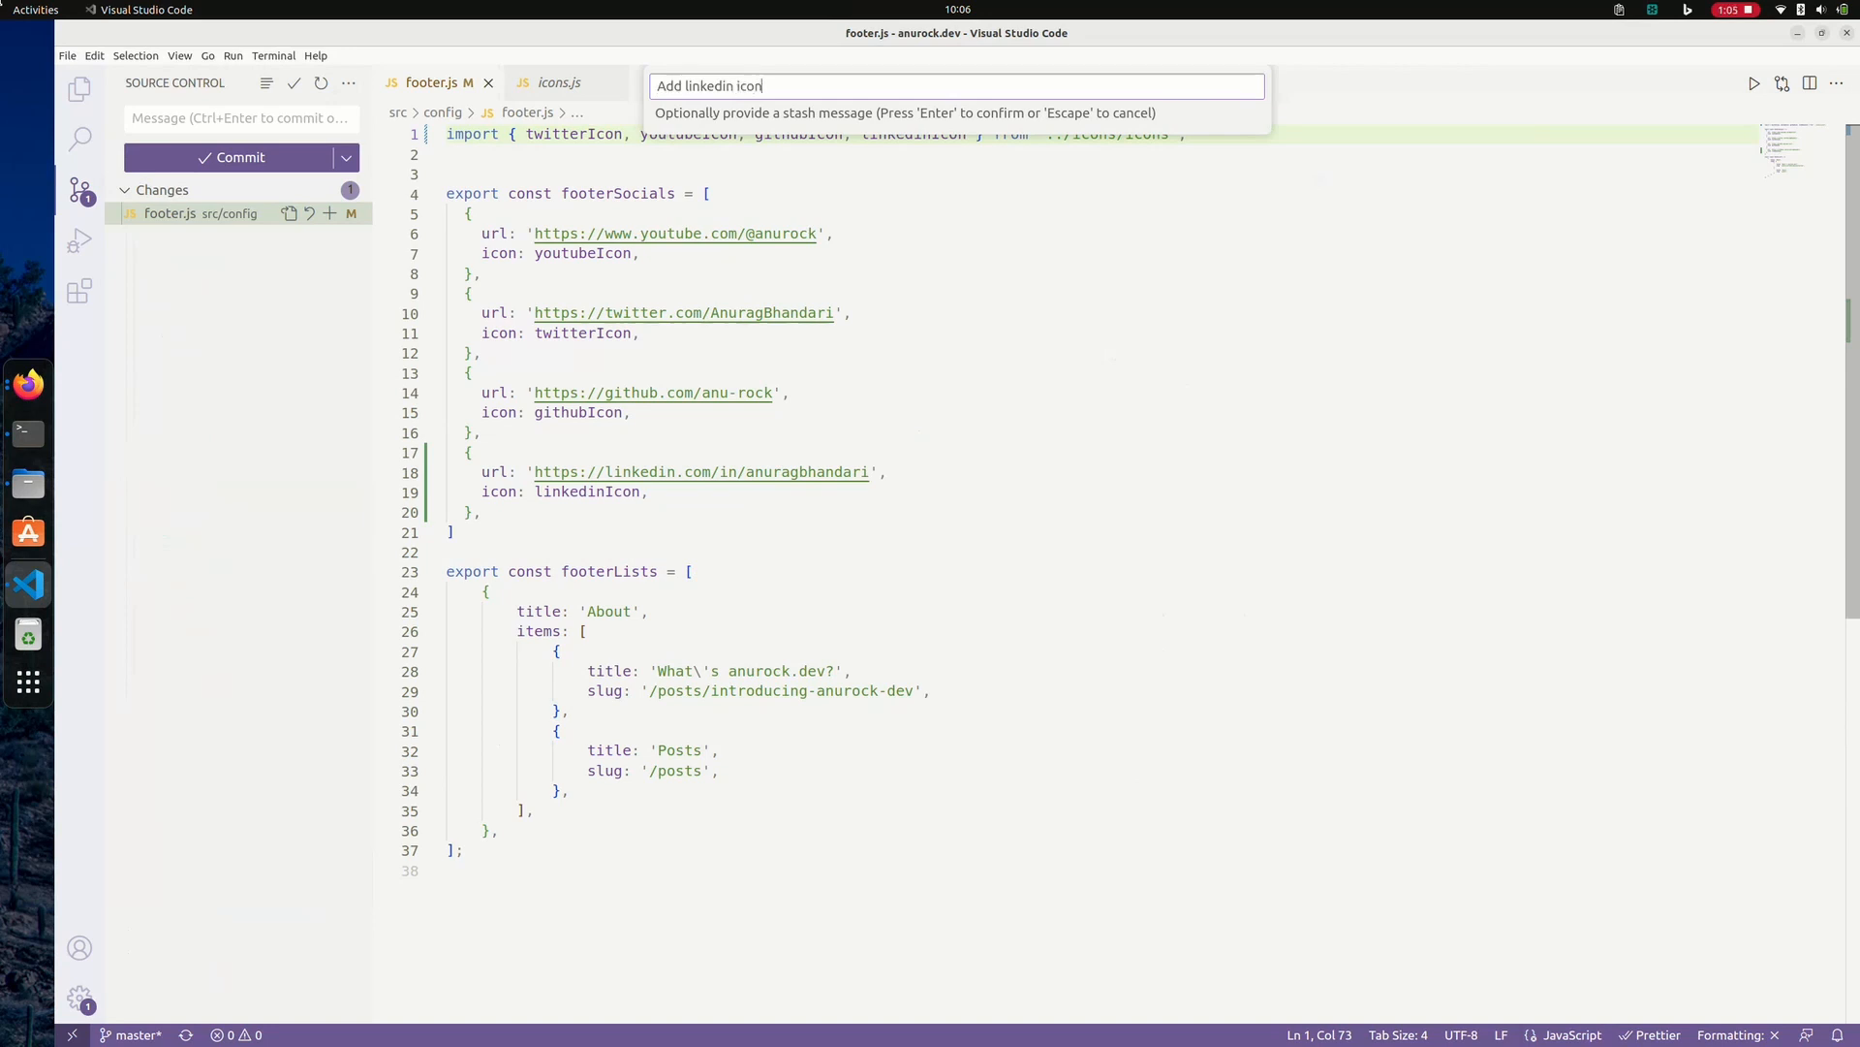
text(in footer)
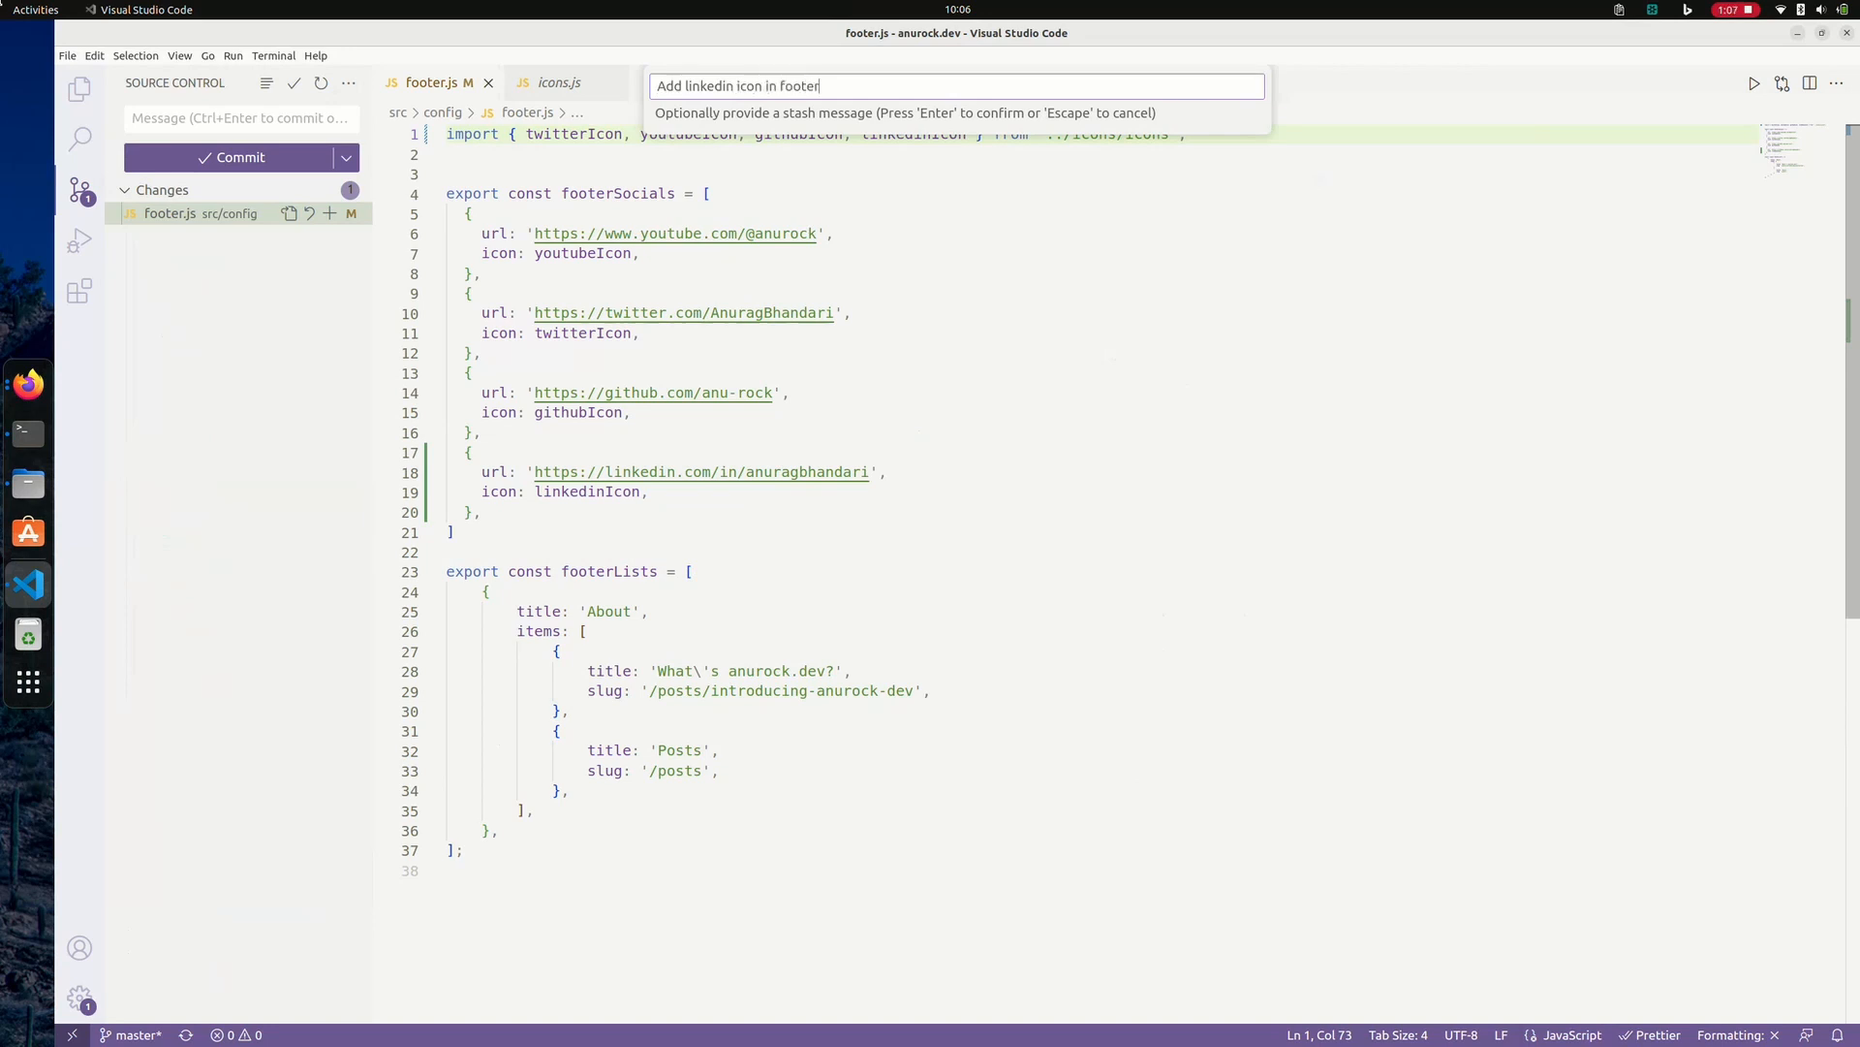
key(Return)
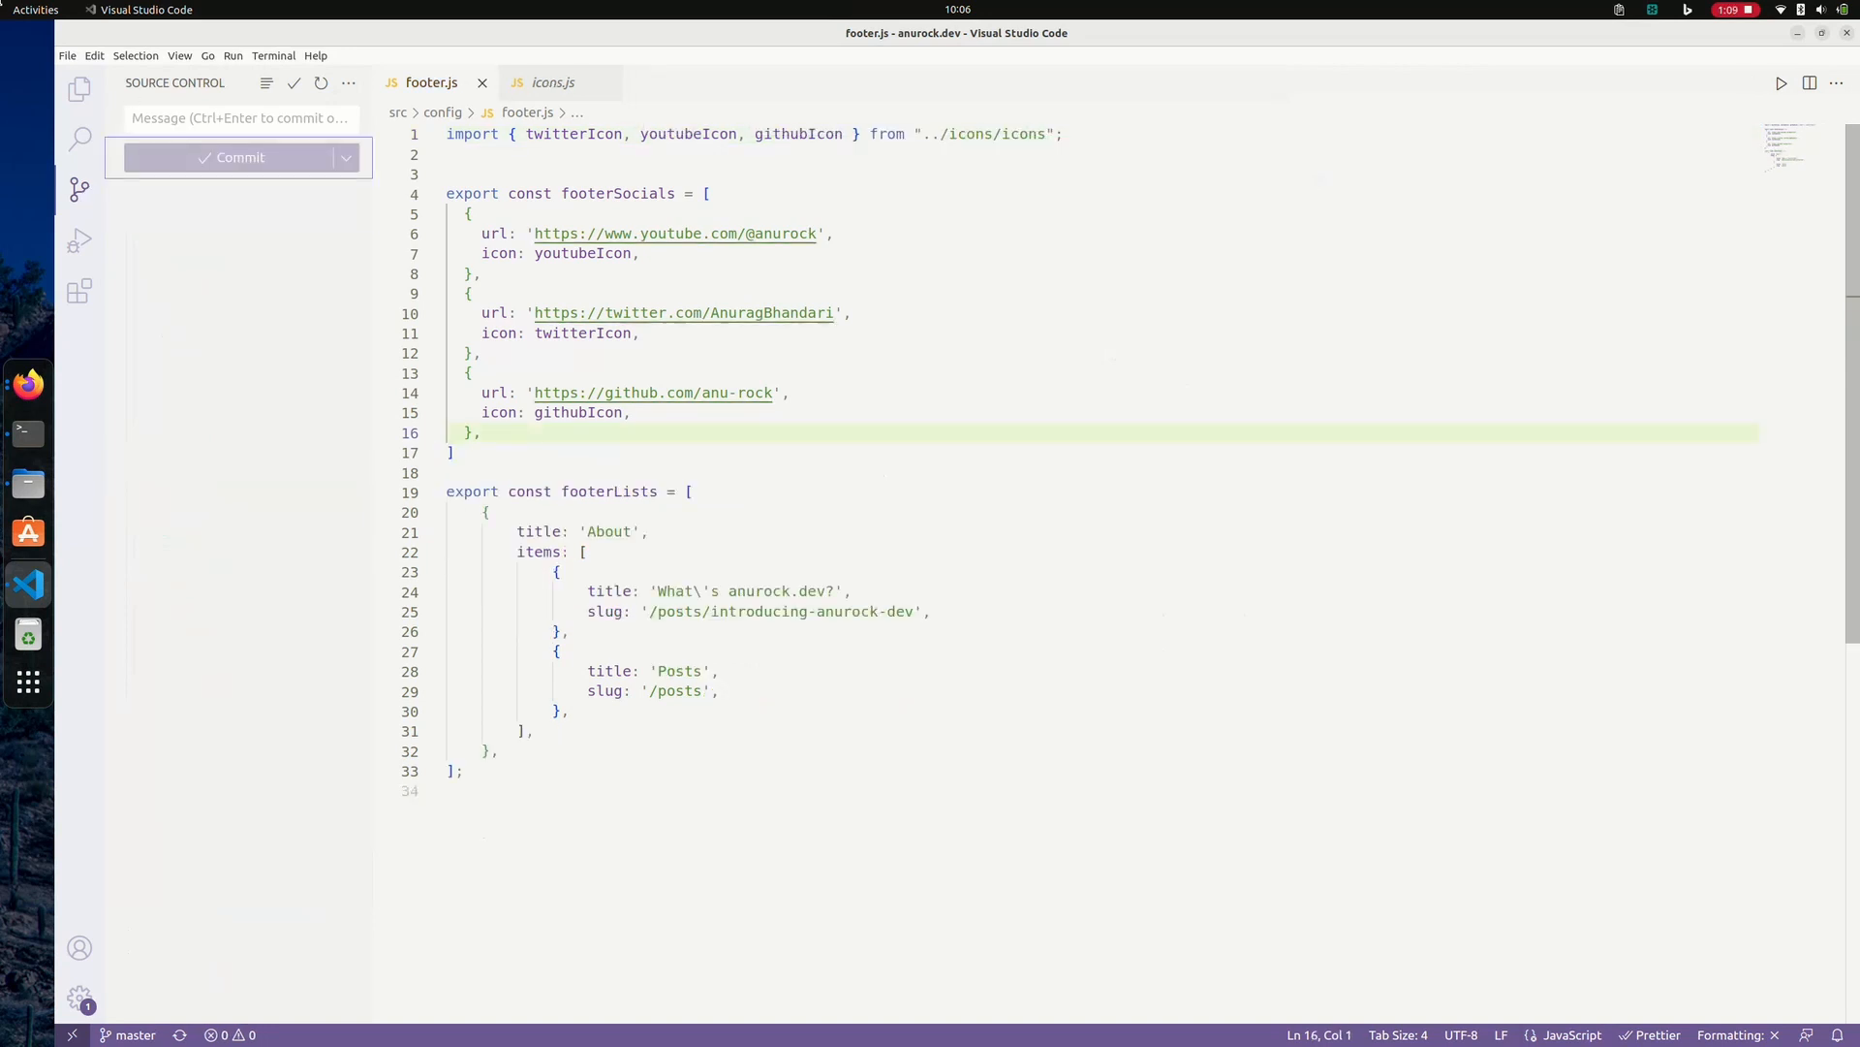
Switch to the icons file and reopen the repository actions before moving to web-scrobbler.
click(553, 81)
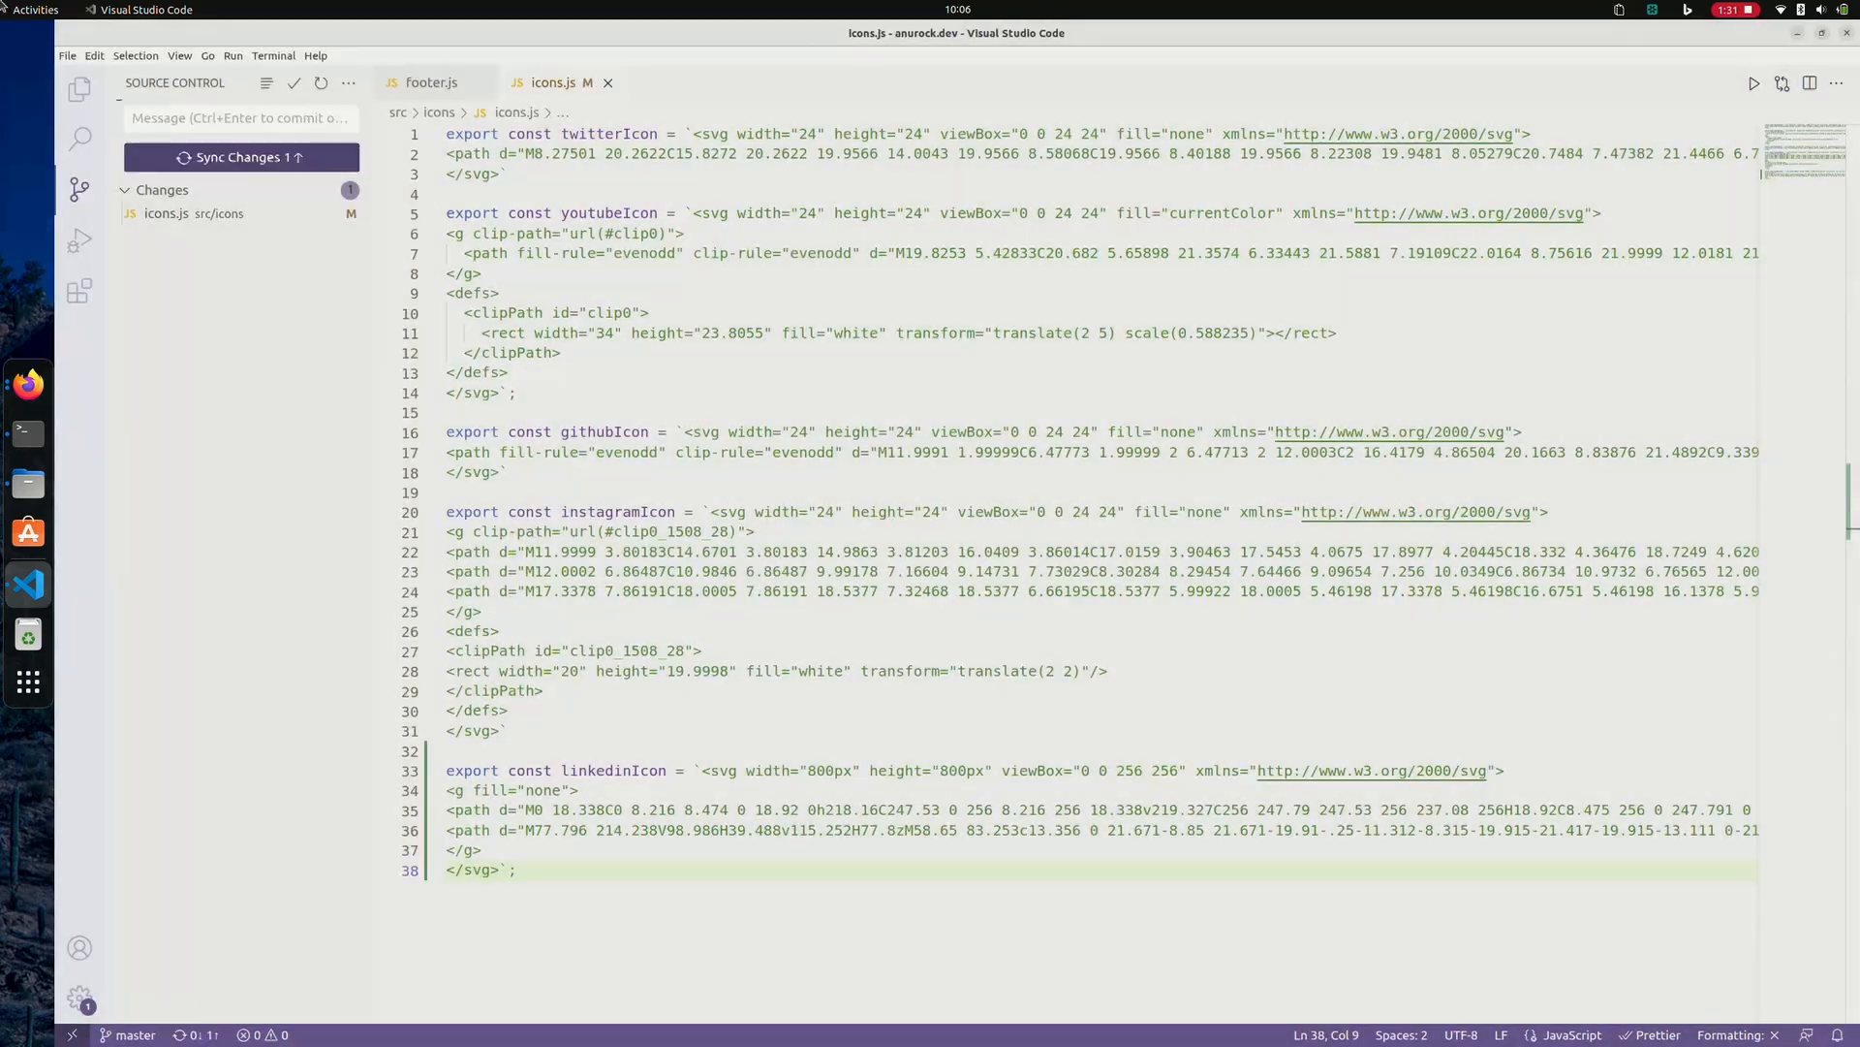
click(347, 82)
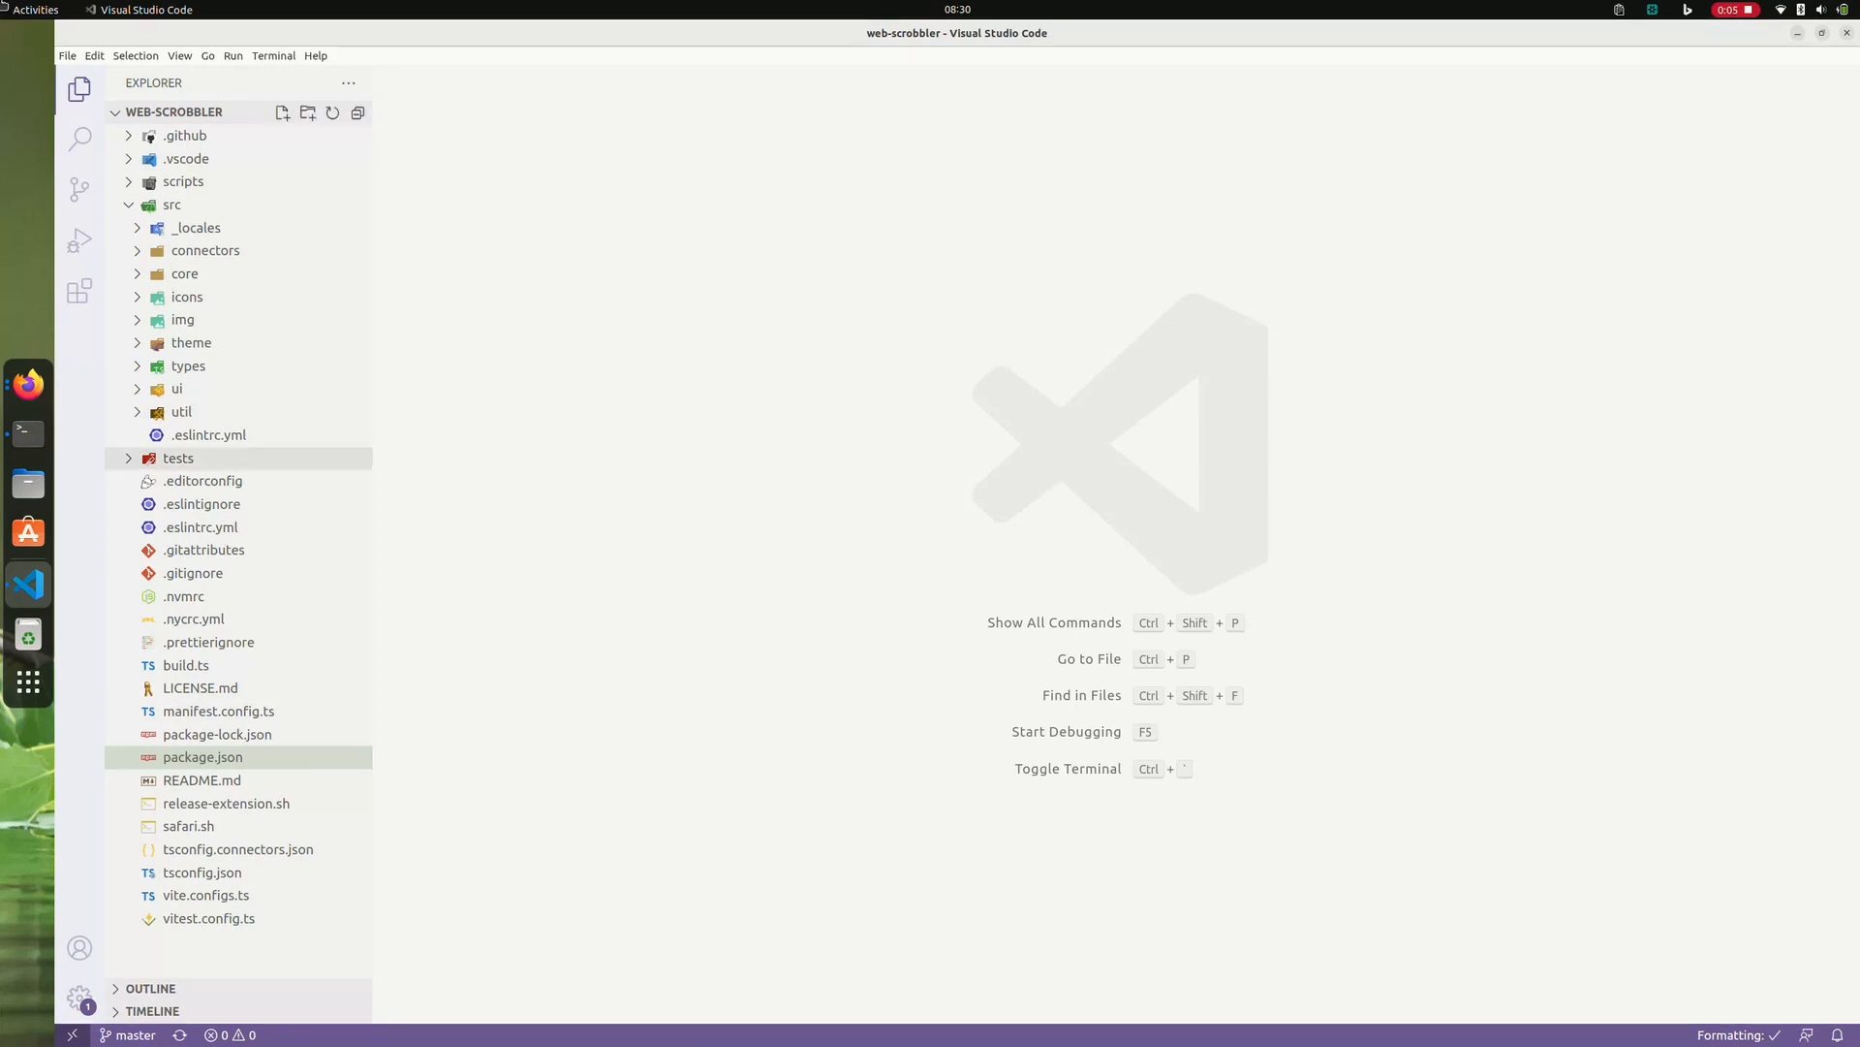
Confirm GitLens is installed, then view package.json with its commit timeline.
click(79, 290)
text(gitlens)
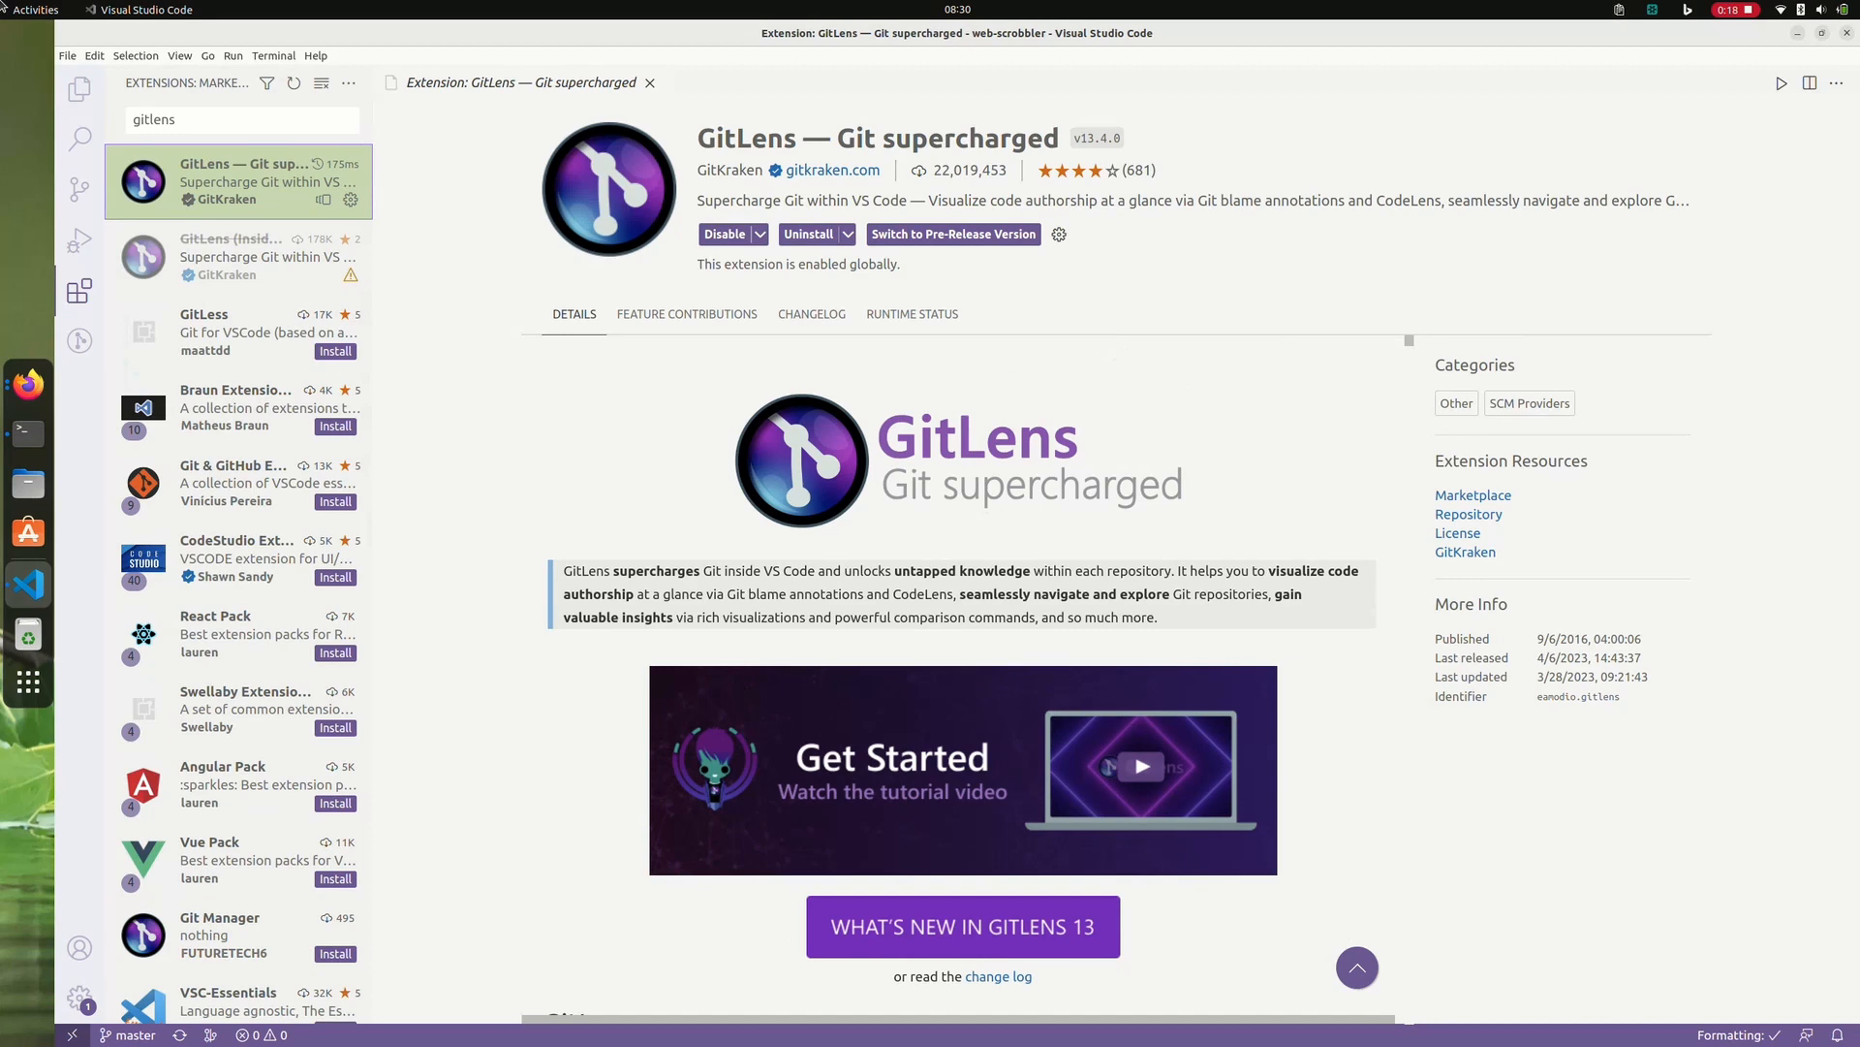
click(80, 89)
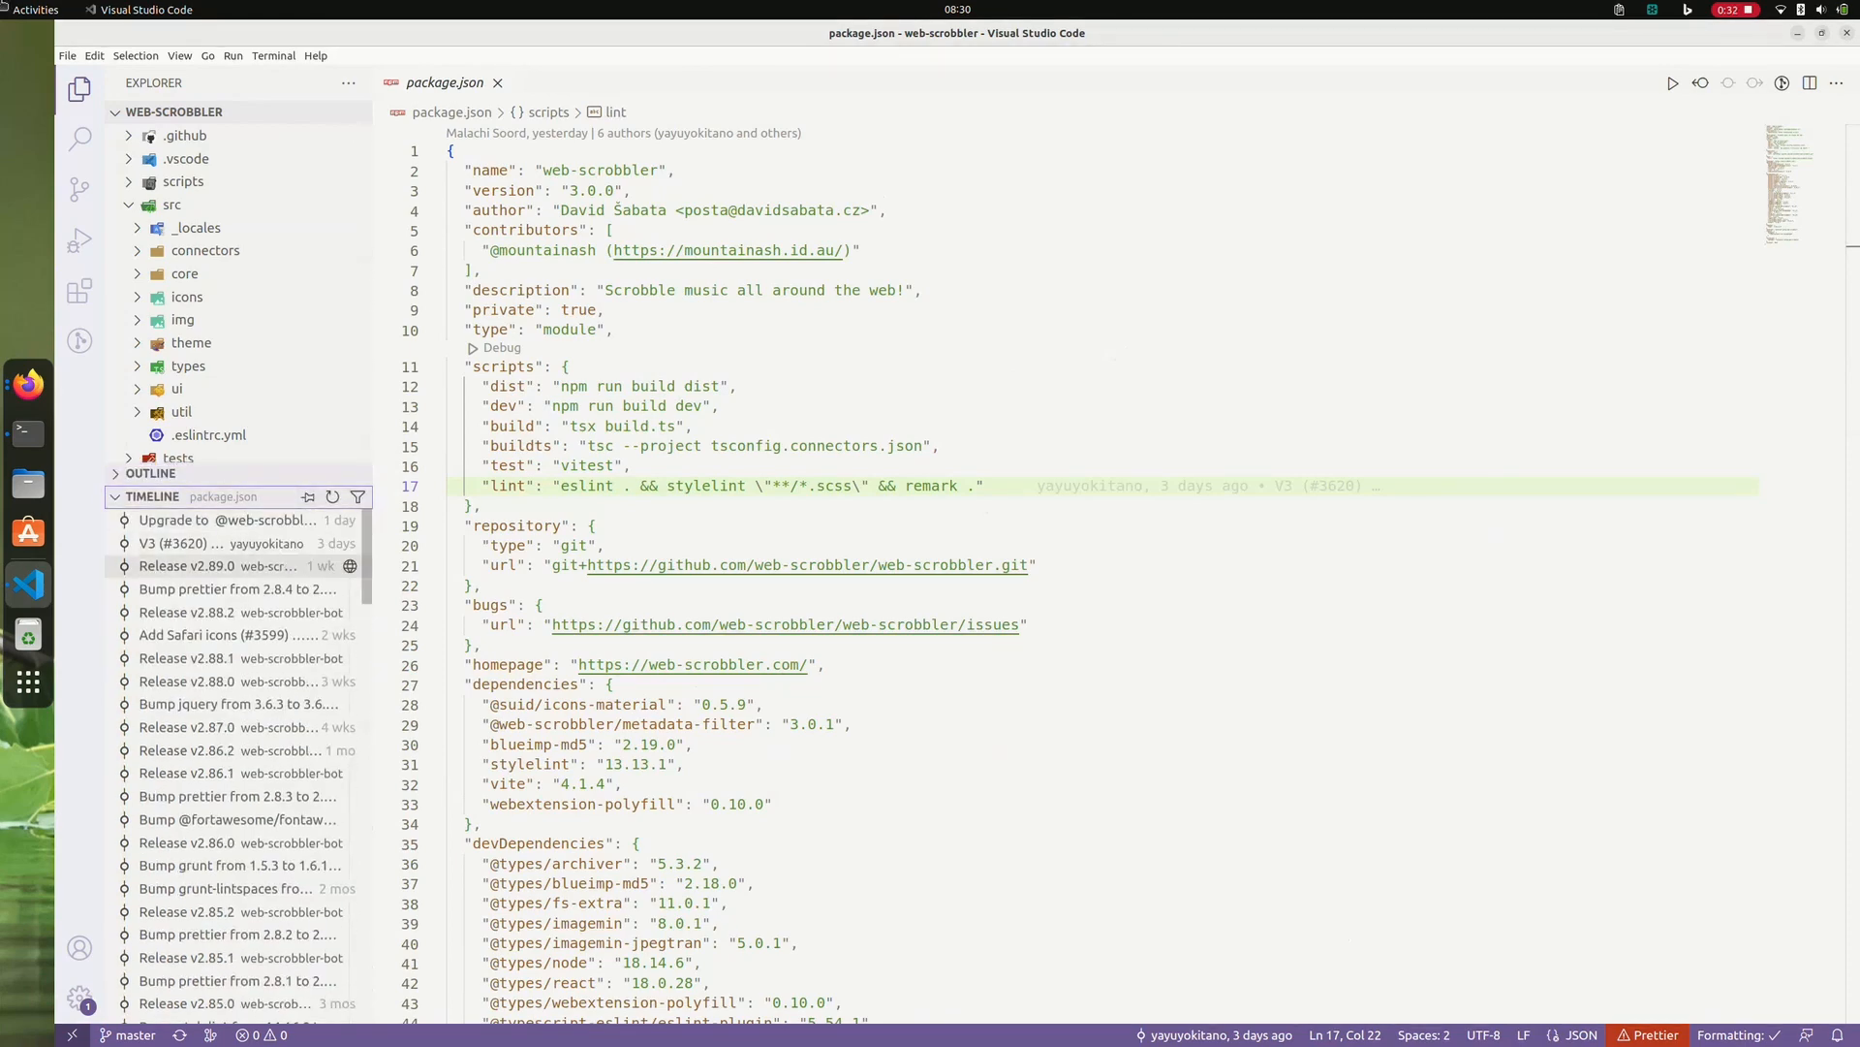
Review inline blame on package.json's devDependencies, then show the GitLens source control sections.
scroll(down, 3)
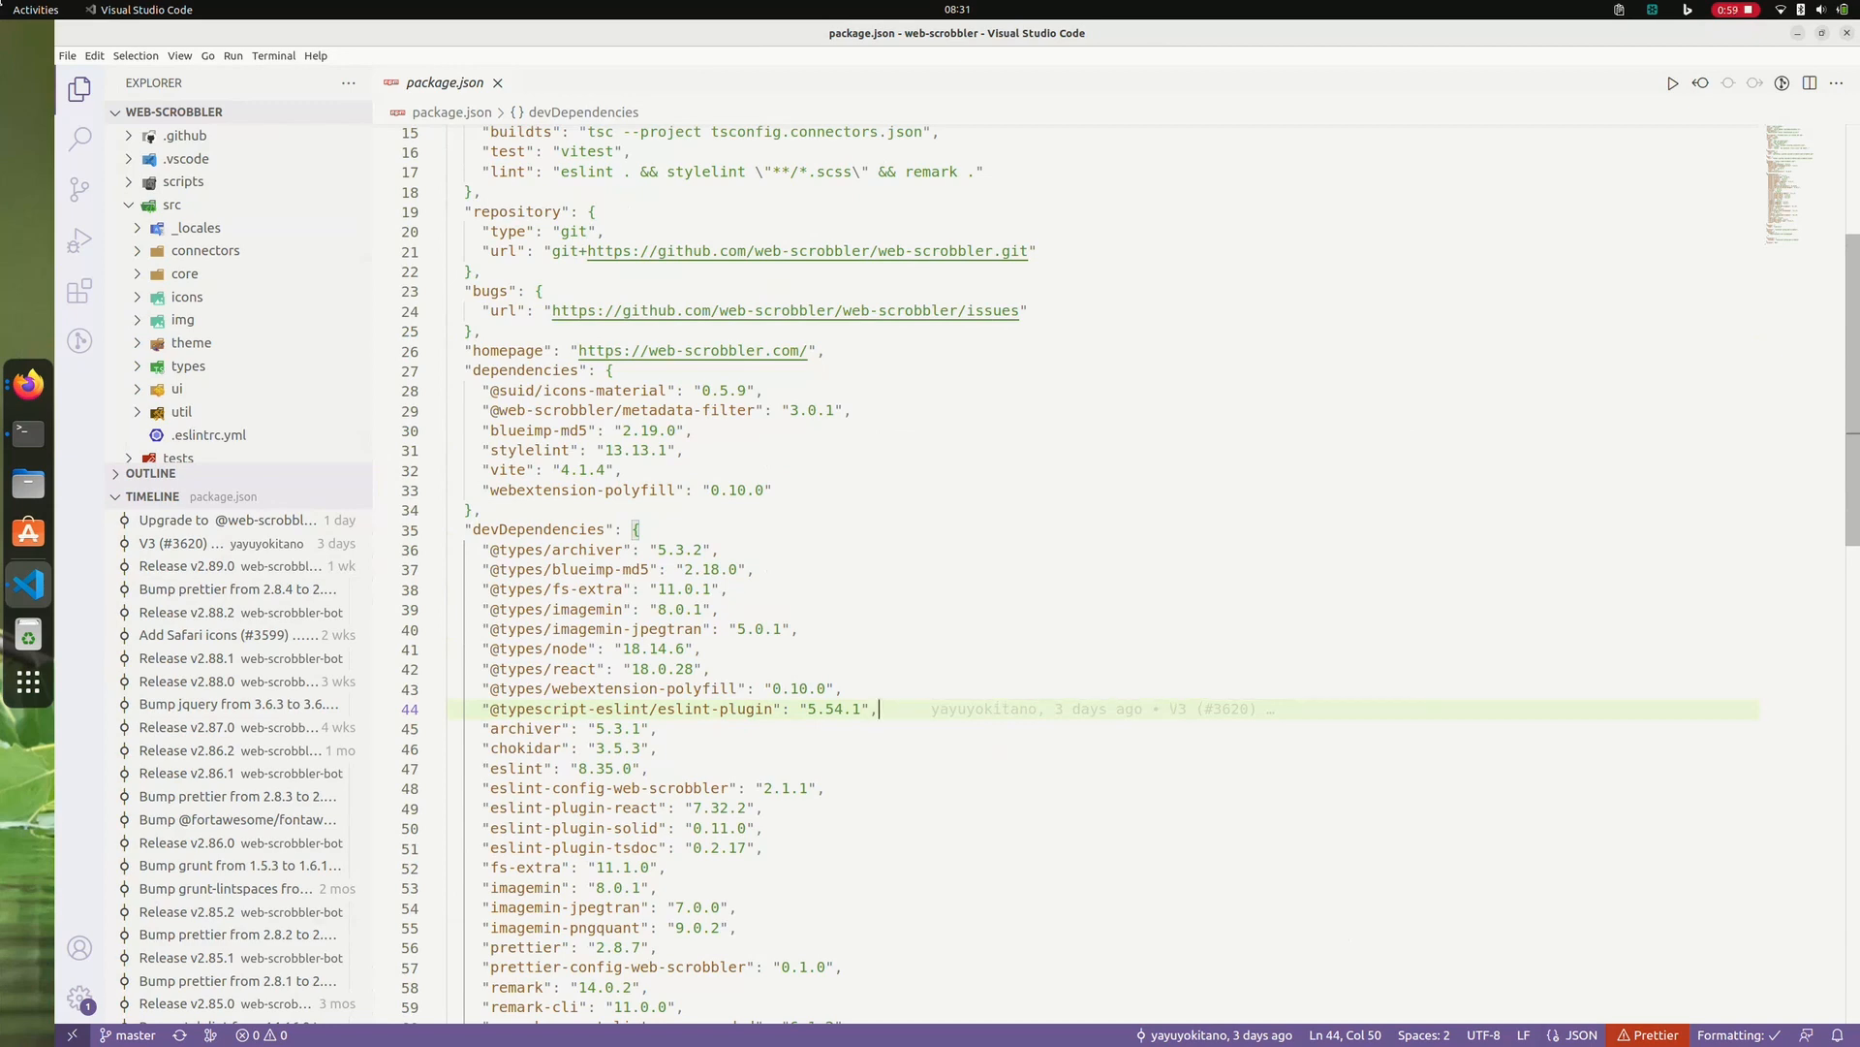
click(78, 190)
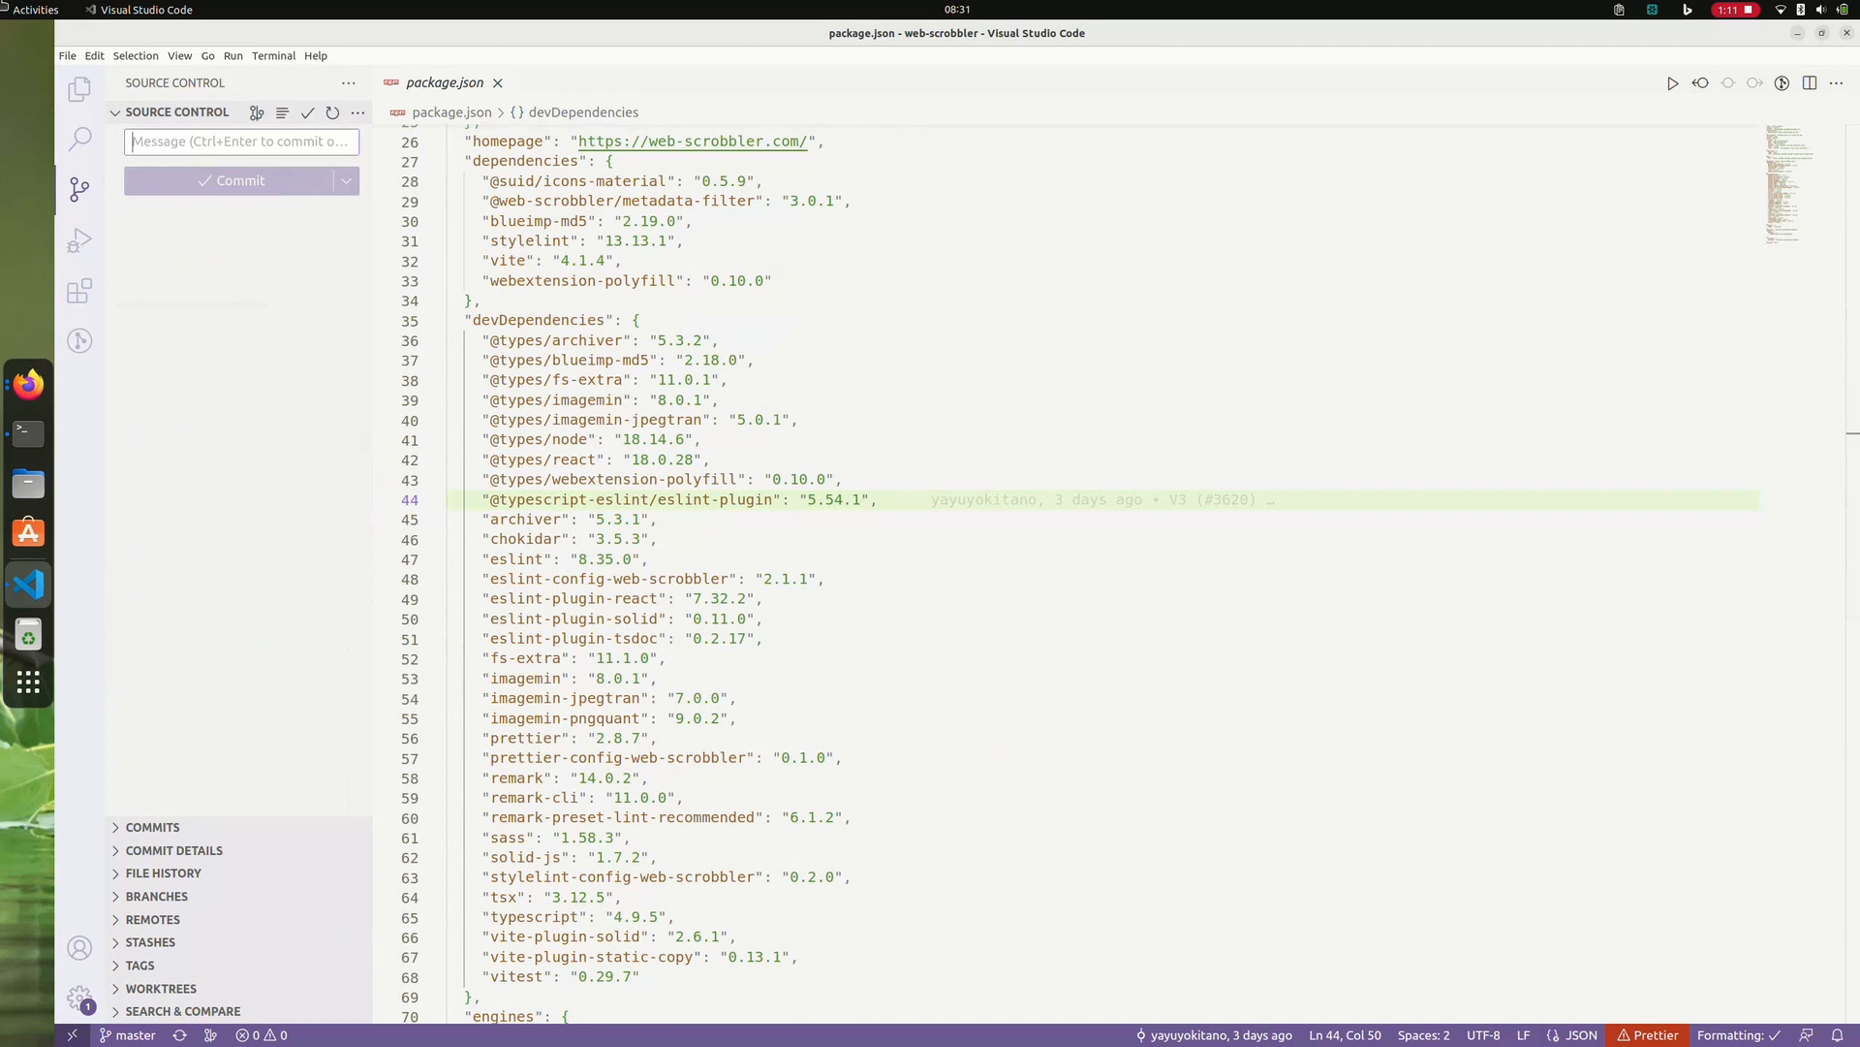
Browse the web-scrobbler commit graph, then return to the Explorer for src/core/background/main.ts.
click(151, 826)
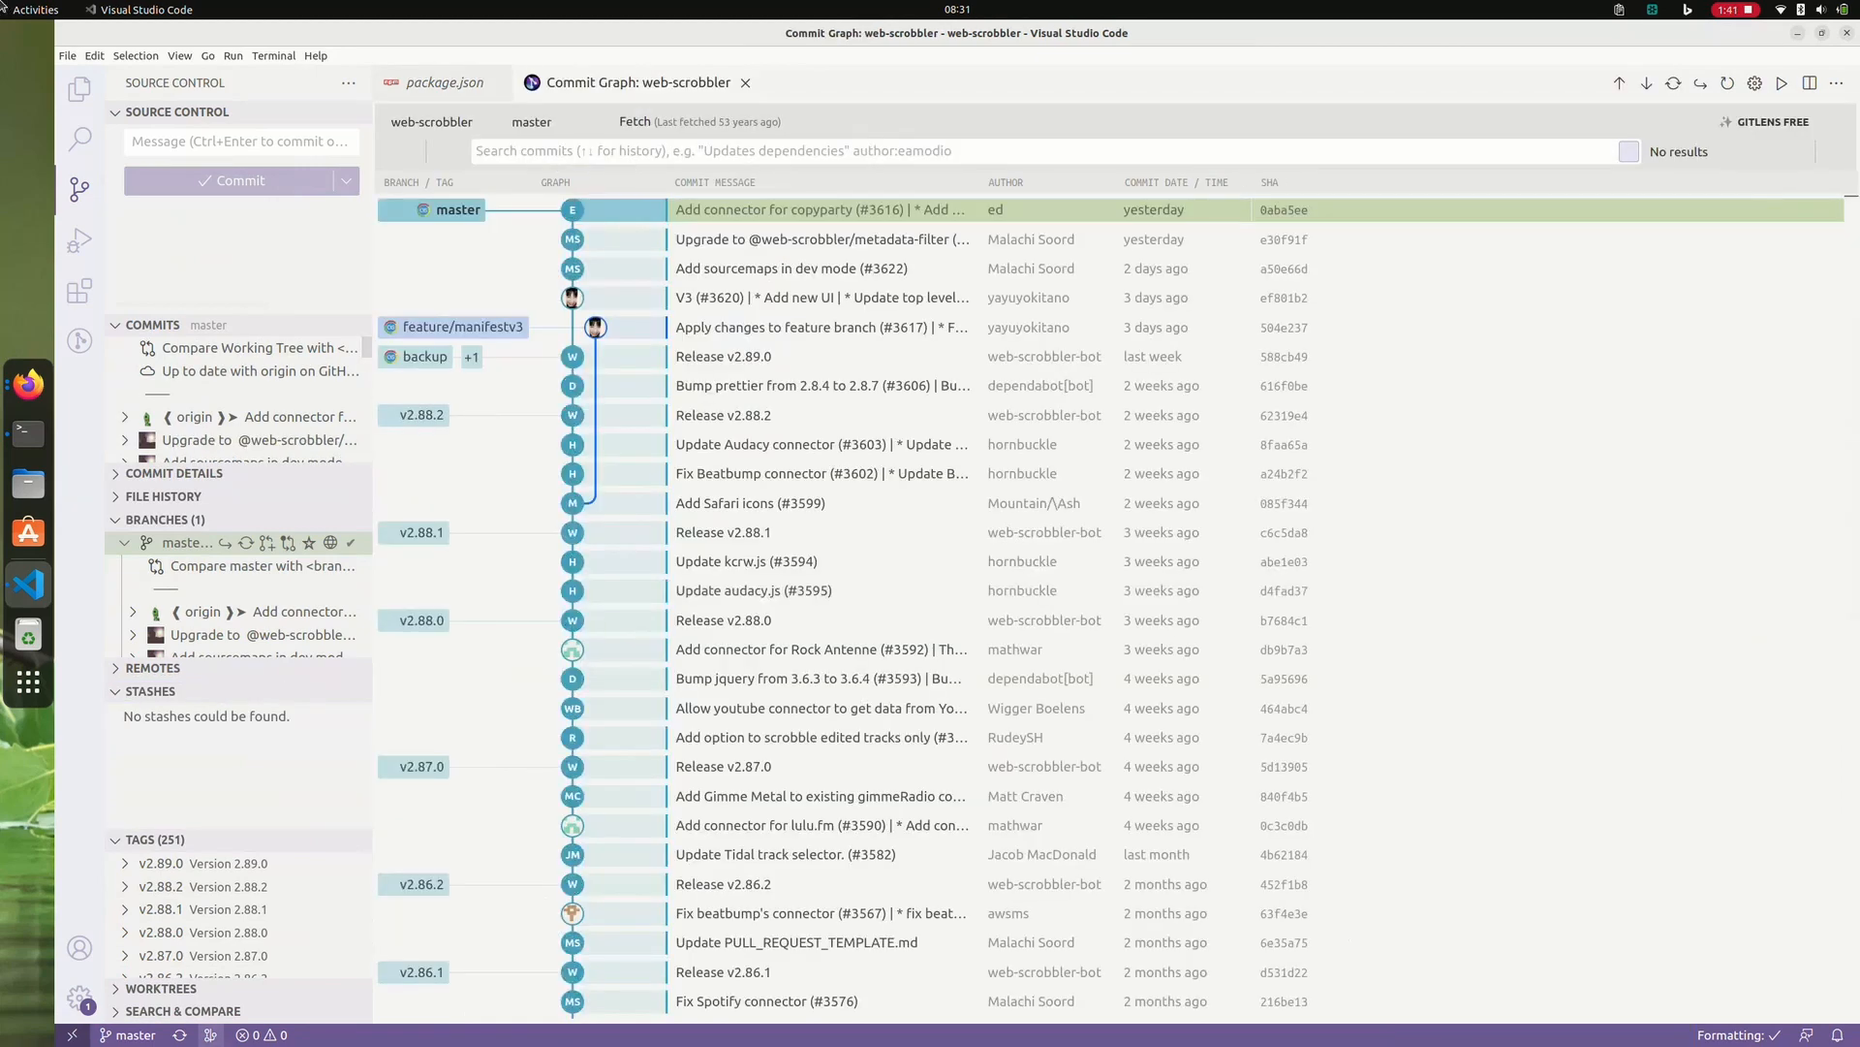
click(172, 472)
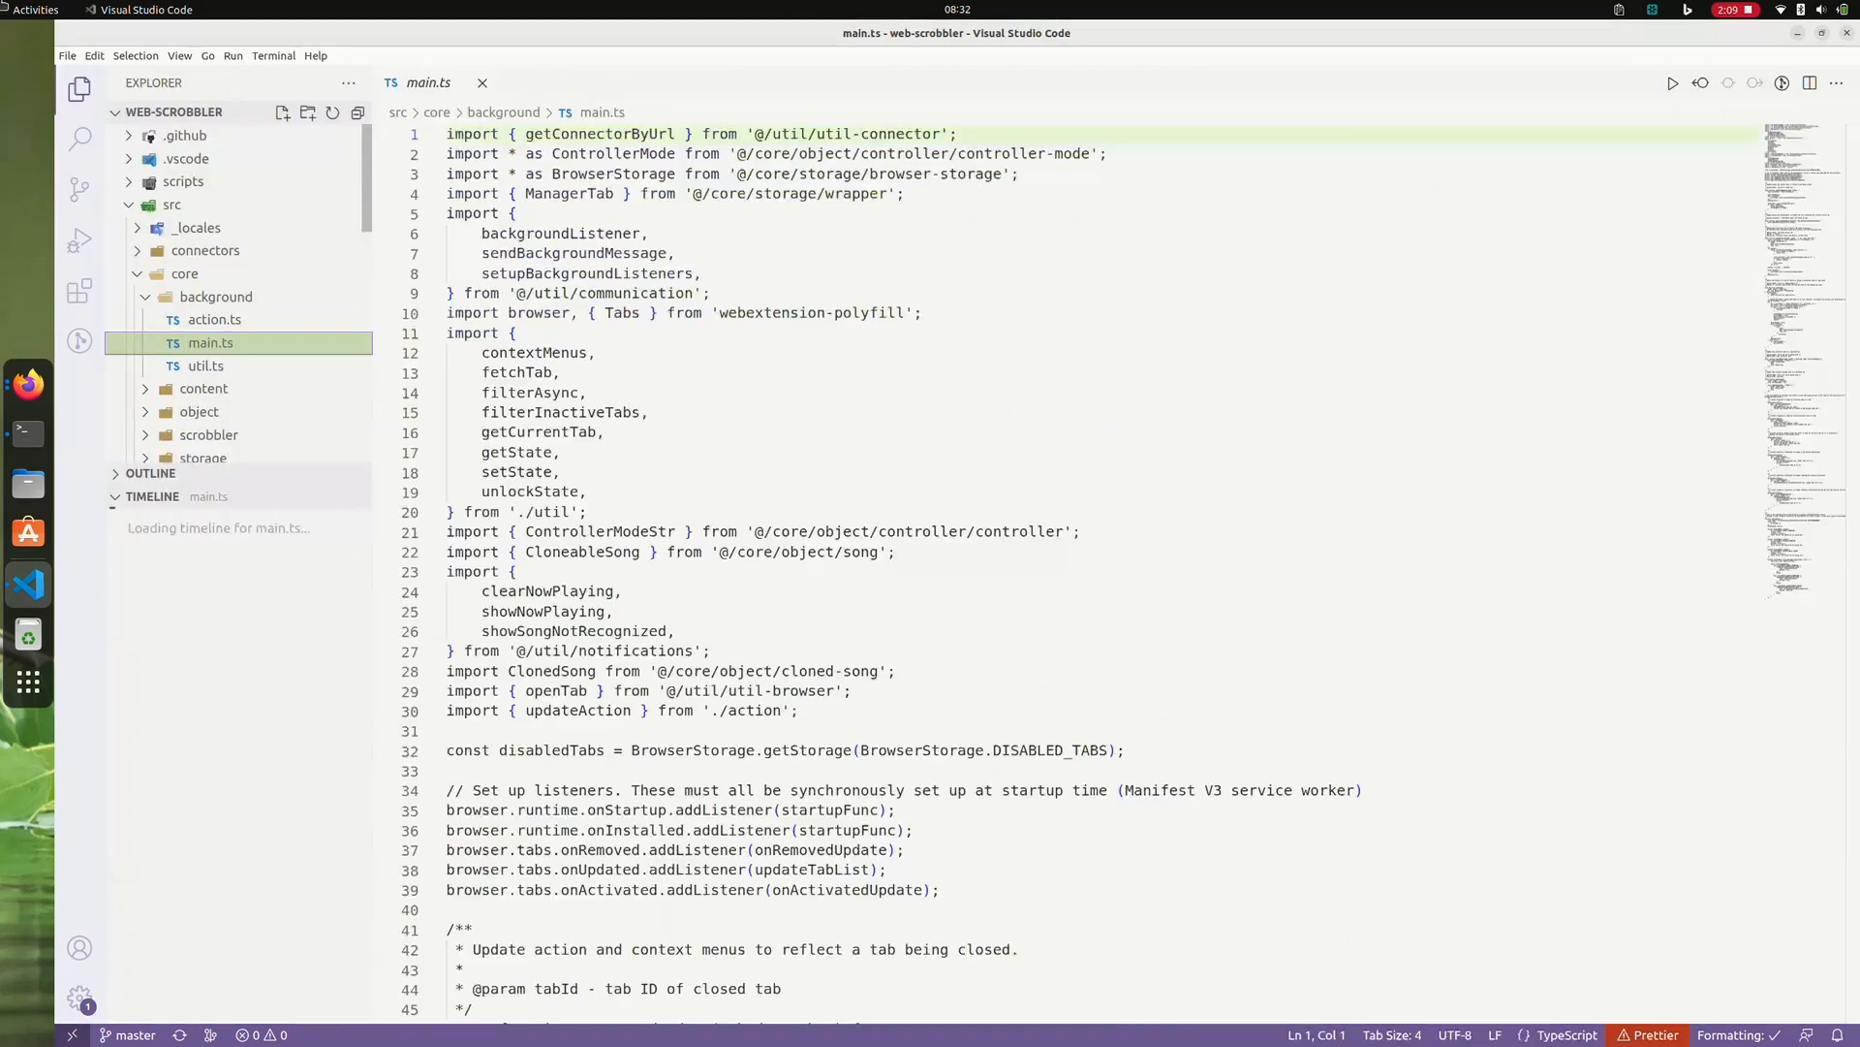
Copy the GitHub remote URL for main.ts's onRemovedUpdate lines.
scroll(down, 3)
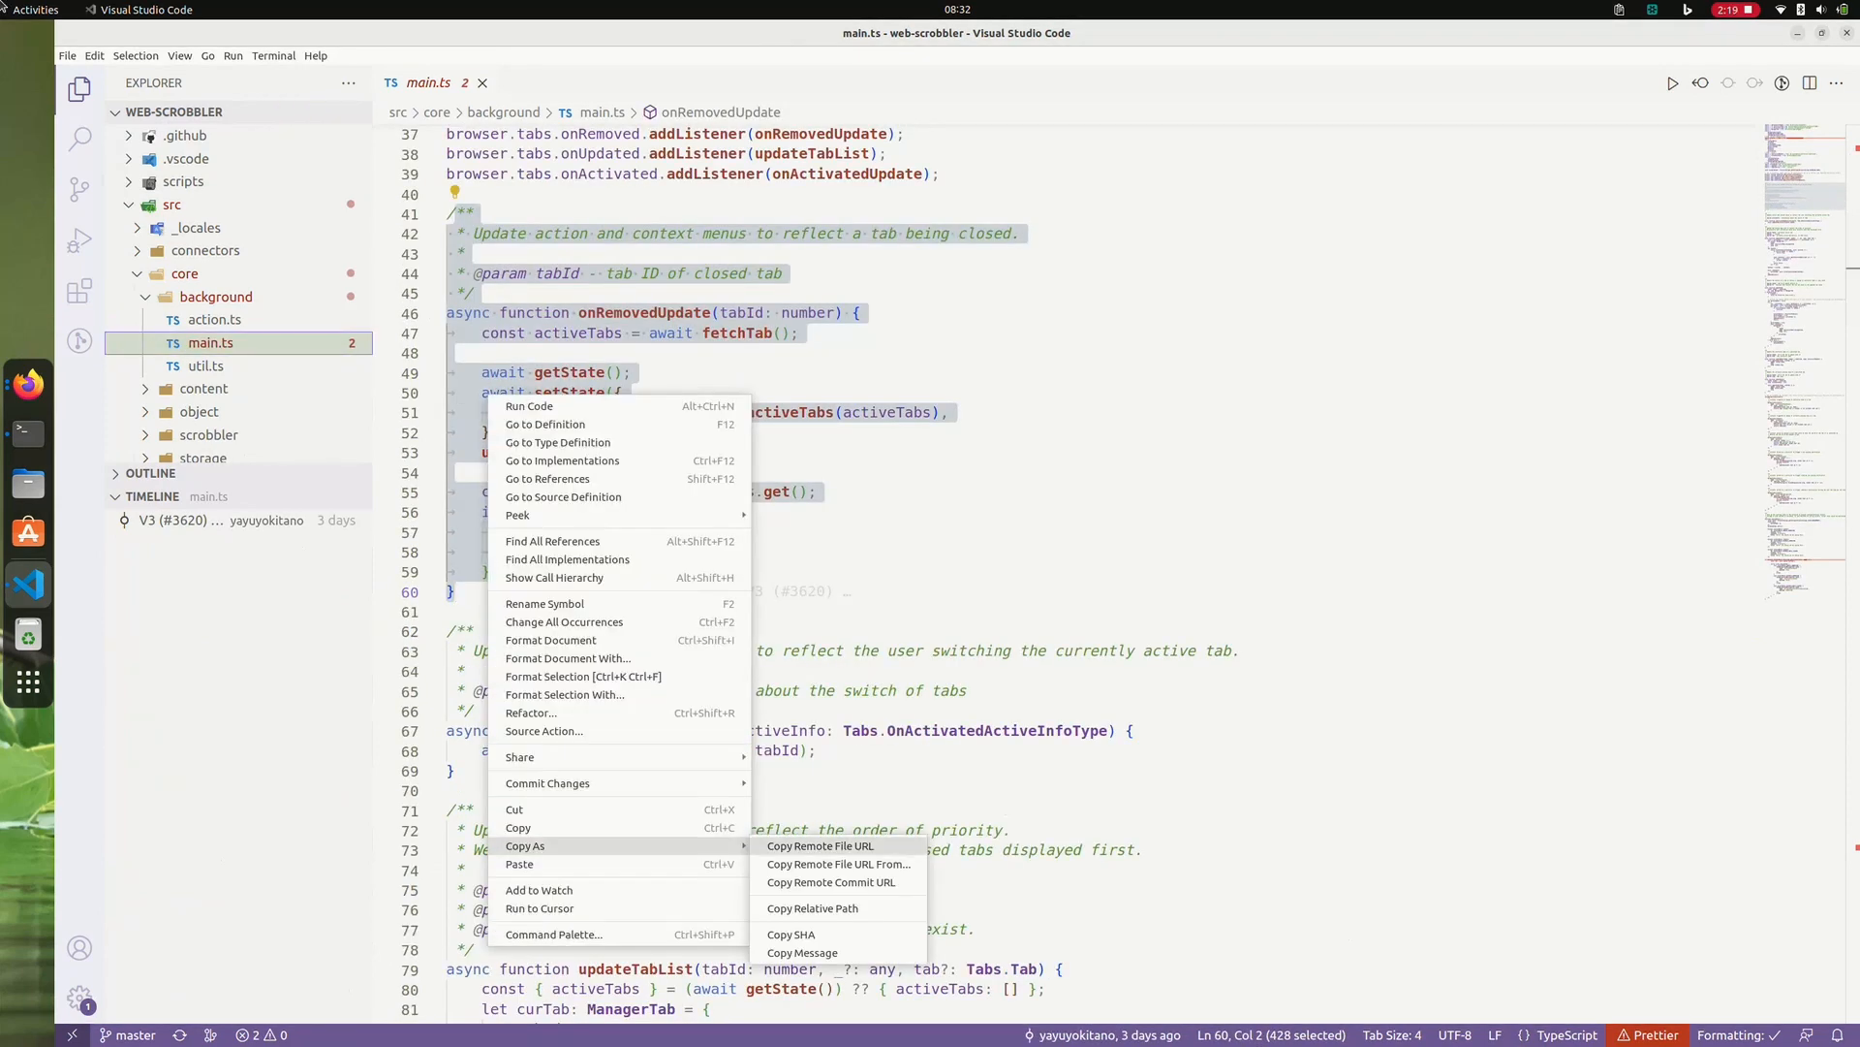
click(27, 381)
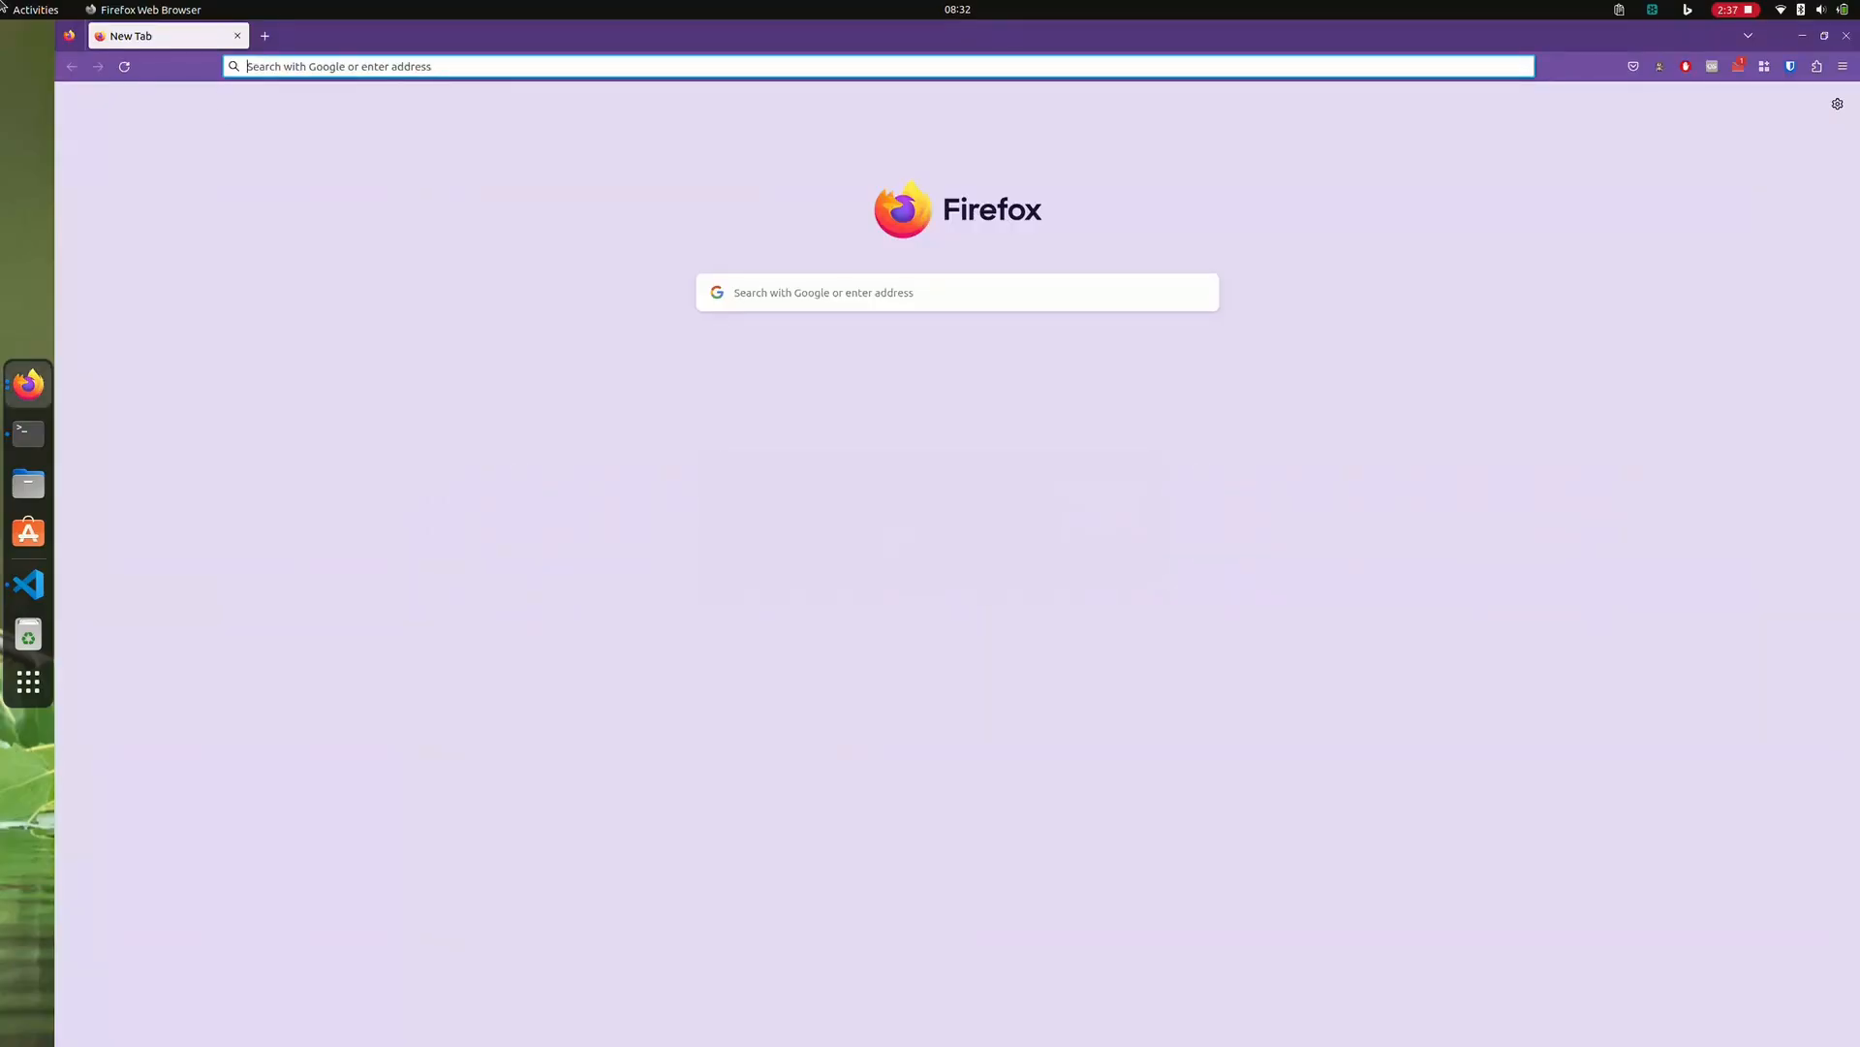